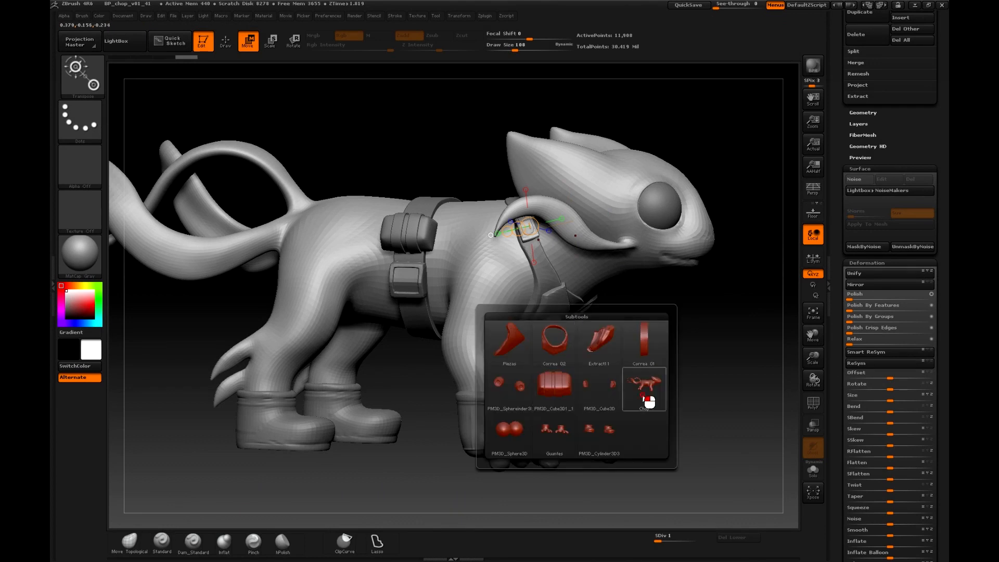
Pick Correa 01 from the SubTool popup as the active harness strap
{"action": "left_click", "coordinate": [643, 389]}
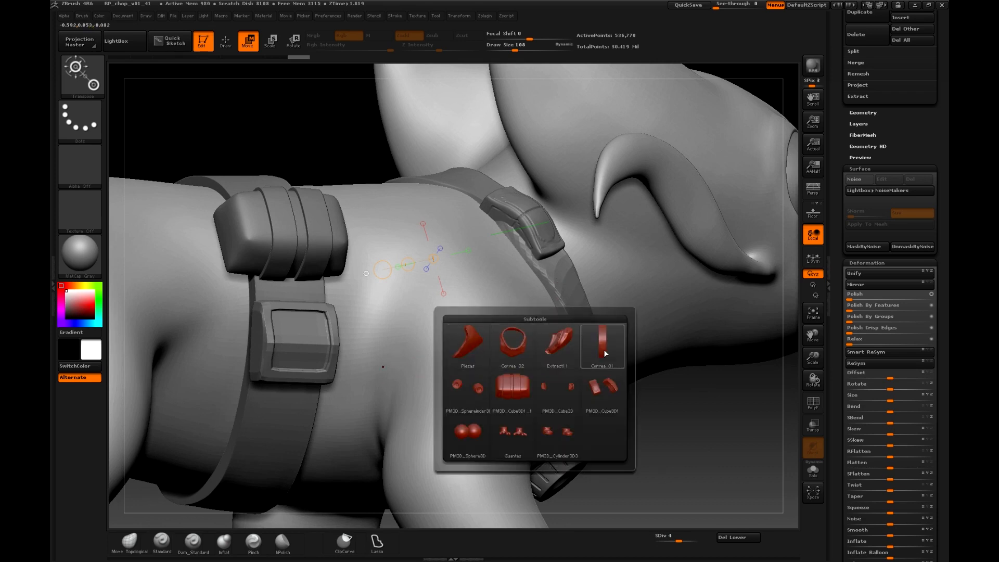
{"action": "left_click", "coordinate": [602, 344]}
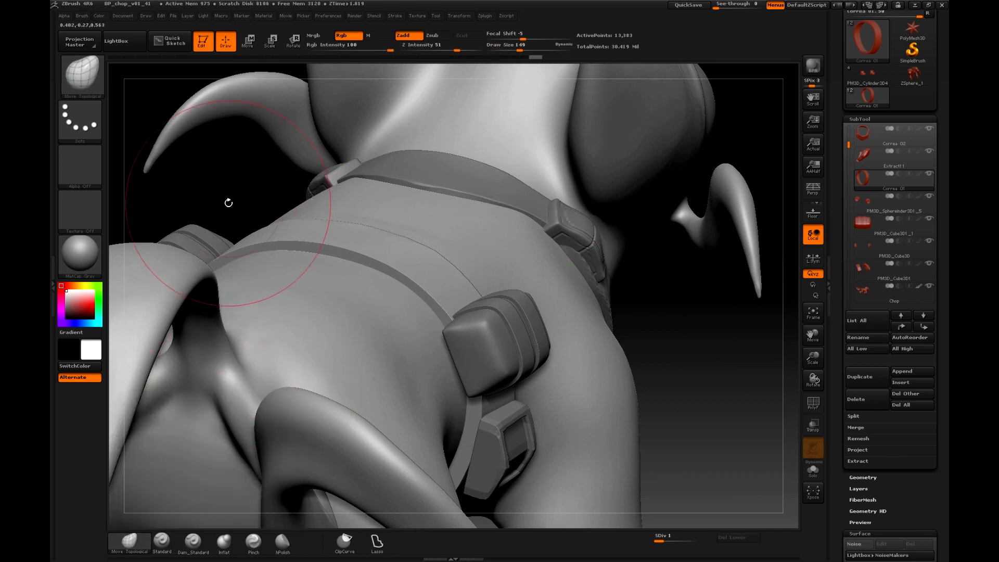
Pull the Correa 01 strap against the body at the side buckle and under the belly
{"action": "left_click_drag", "start_coordinate": [228, 203], "coordinate": [366, 253]}
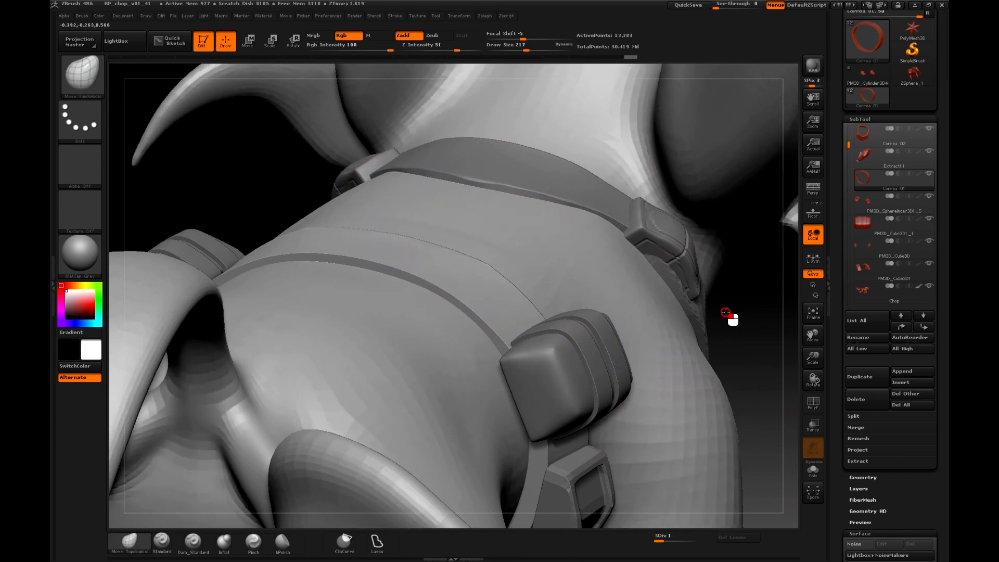
{"action": "left_click_drag", "start_coordinate": [729, 318], "coordinate": [471, 382]}
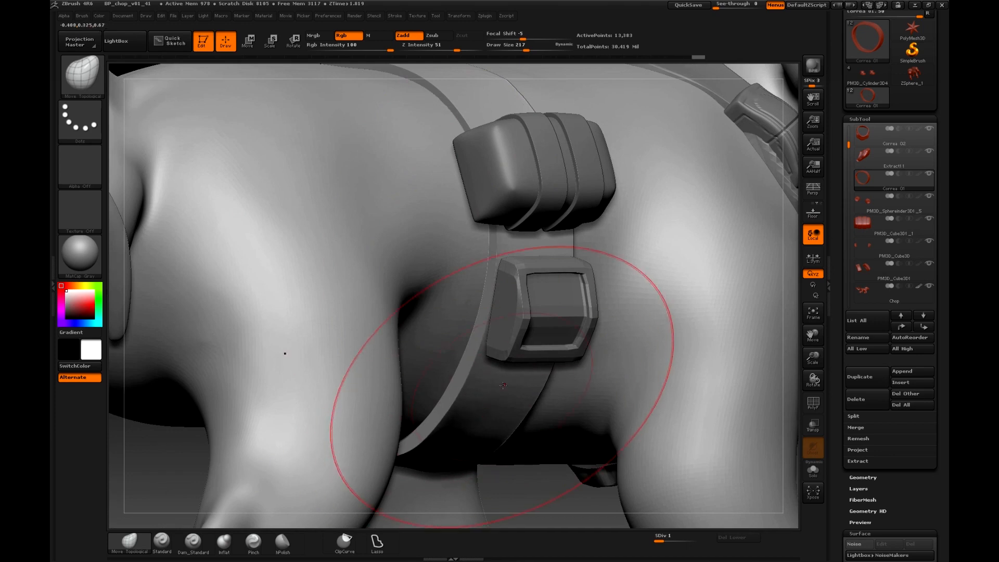
{"action": "left_click_drag", "start_coordinate": [503, 385], "coordinate": [510, 412]}
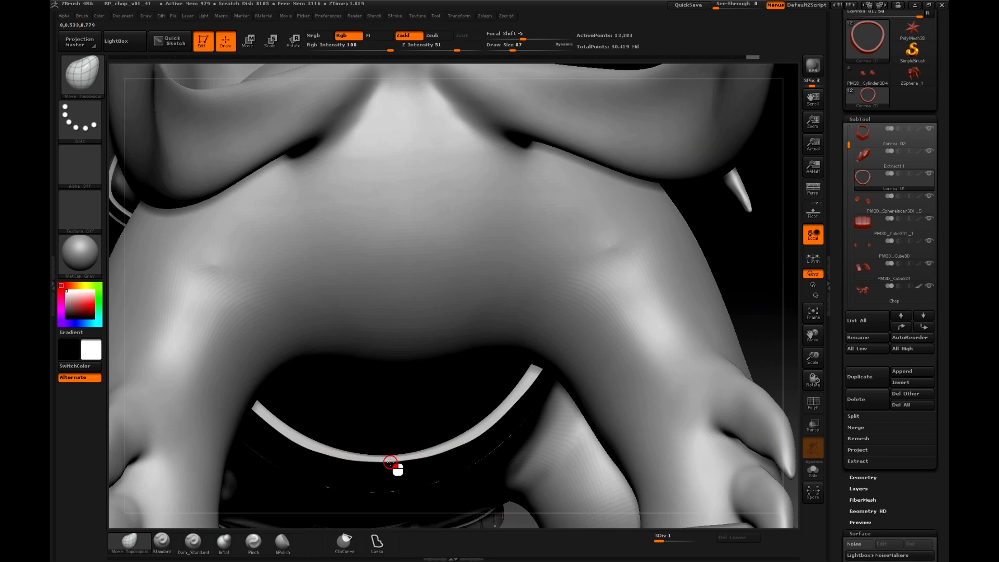
{"action": "left_click_drag", "start_coordinate": [391, 462], "coordinate": [503, 446]}
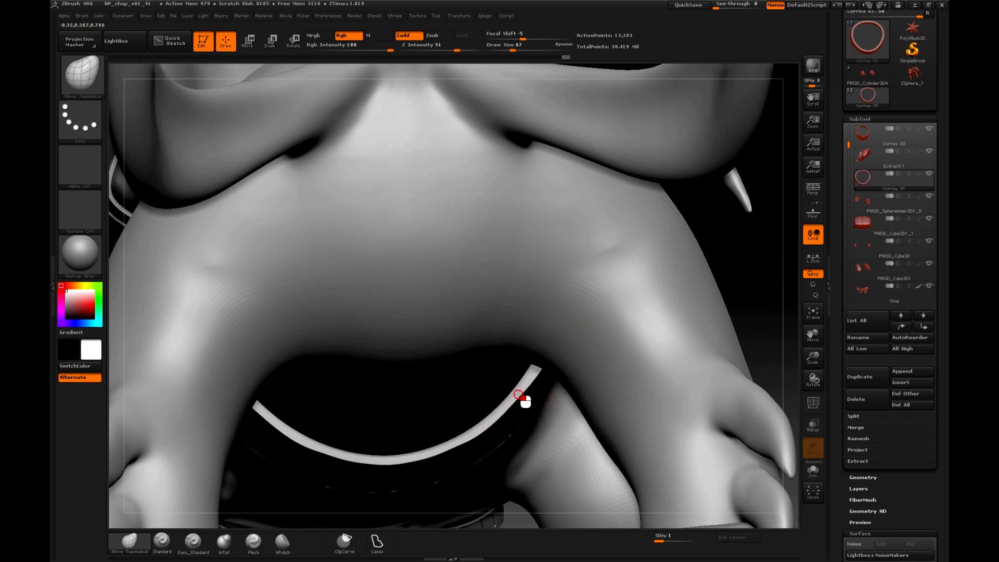
{"action": "left_click_drag", "start_coordinate": [523, 395], "coordinate": [704, 338]}
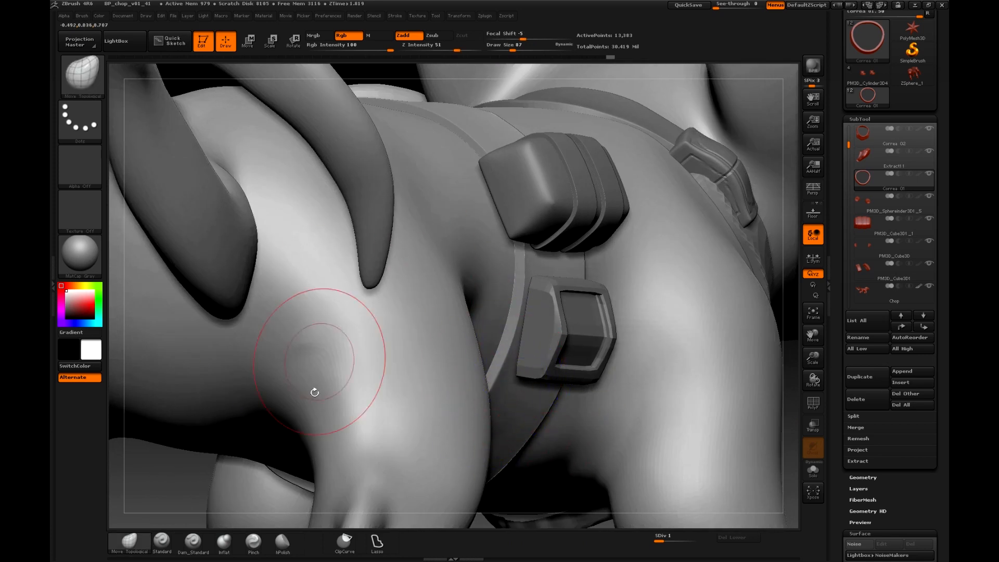
Push the strap flat against the creature's back and check it near the chest
{"action": "left_click_drag", "start_coordinate": [314, 391], "coordinate": [258, 513]}
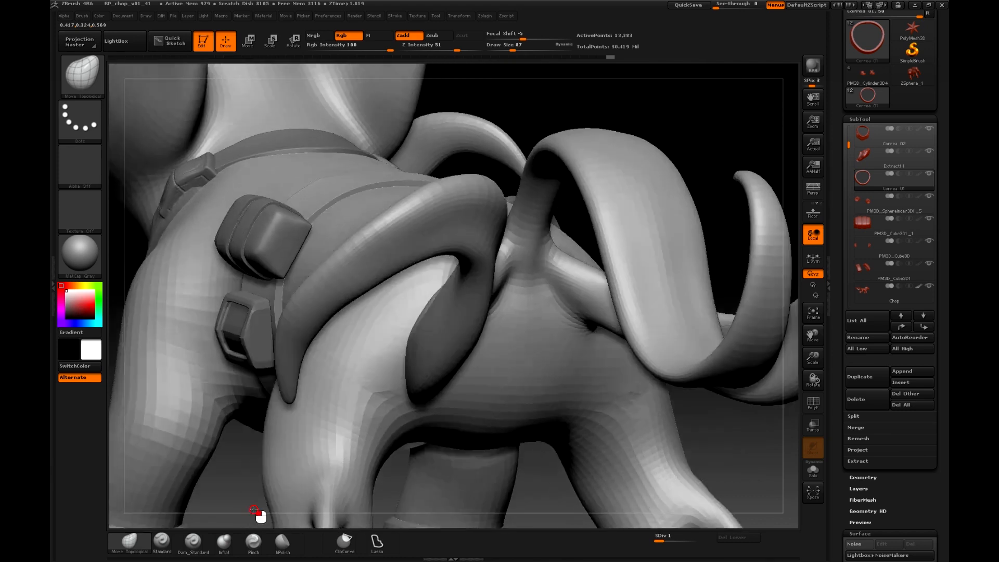
{"action": "left_click_drag", "start_coordinate": [258, 513], "coordinate": [677, 158]}
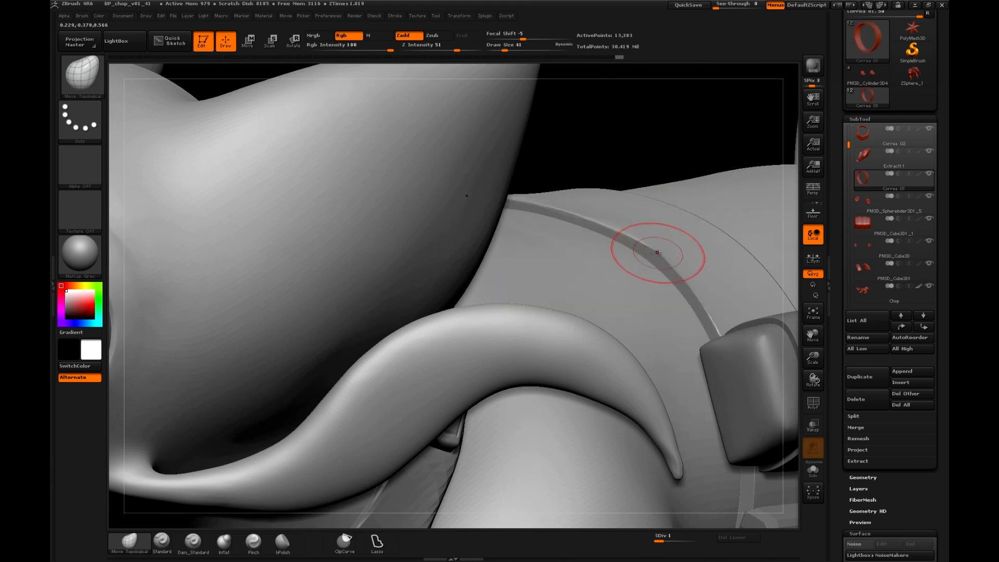
{"action": "left_click_drag", "start_coordinate": [658, 253], "coordinate": [667, 255]}
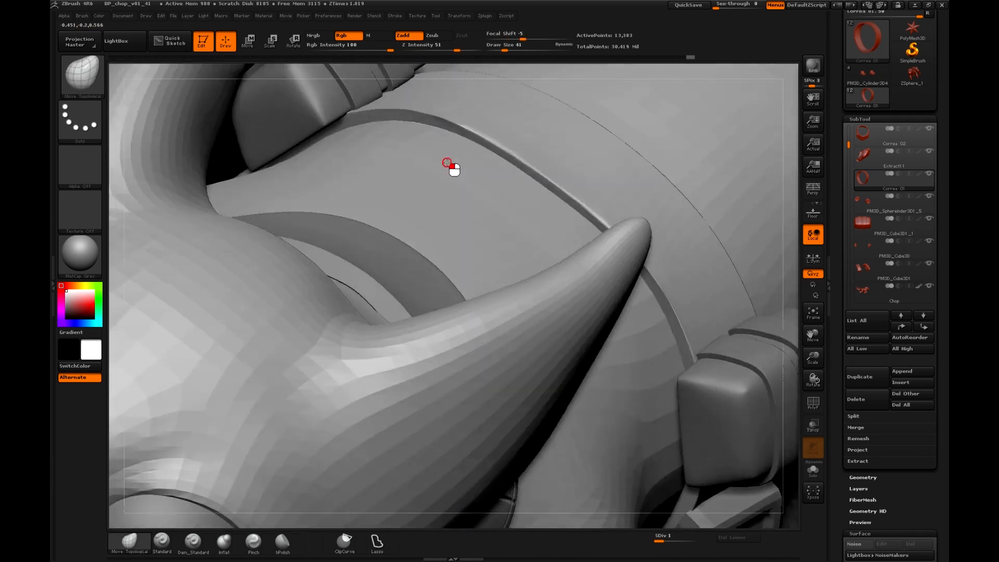
{"action": "left_click_drag", "start_coordinate": [446, 166], "coordinate": [633, 166]}
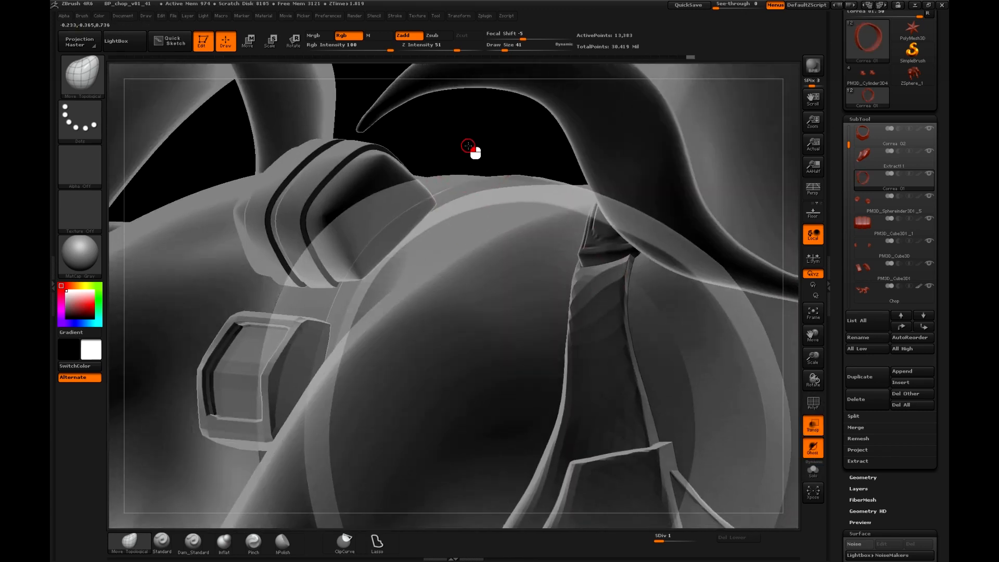
Move the strap into place where it runs beneath the overlapping chest piece
{"action": "left_click_drag", "start_coordinate": [468, 146], "coordinate": [393, 248]}
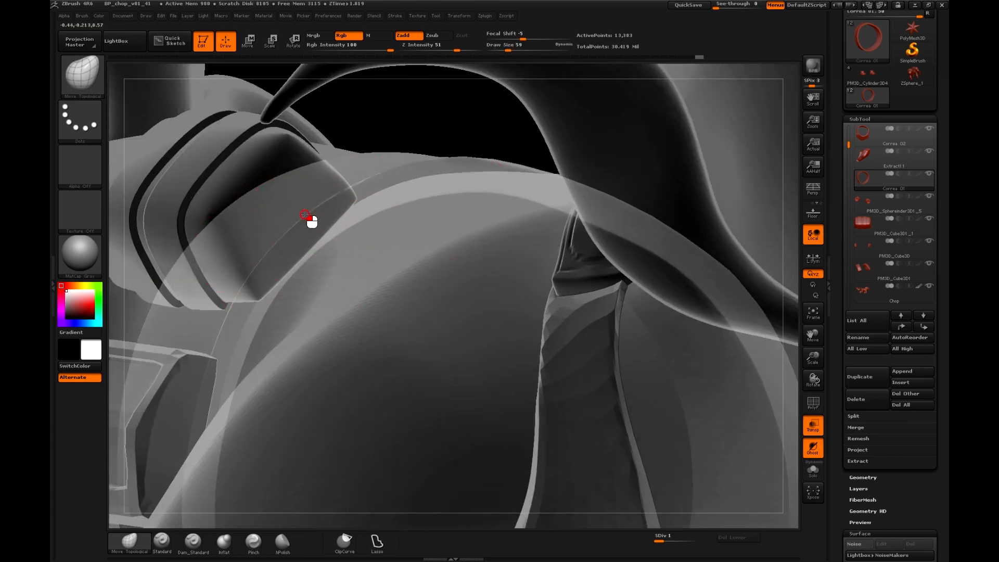
{"action": "left_click_drag", "start_coordinate": [308, 219], "coordinate": [437, 102]}
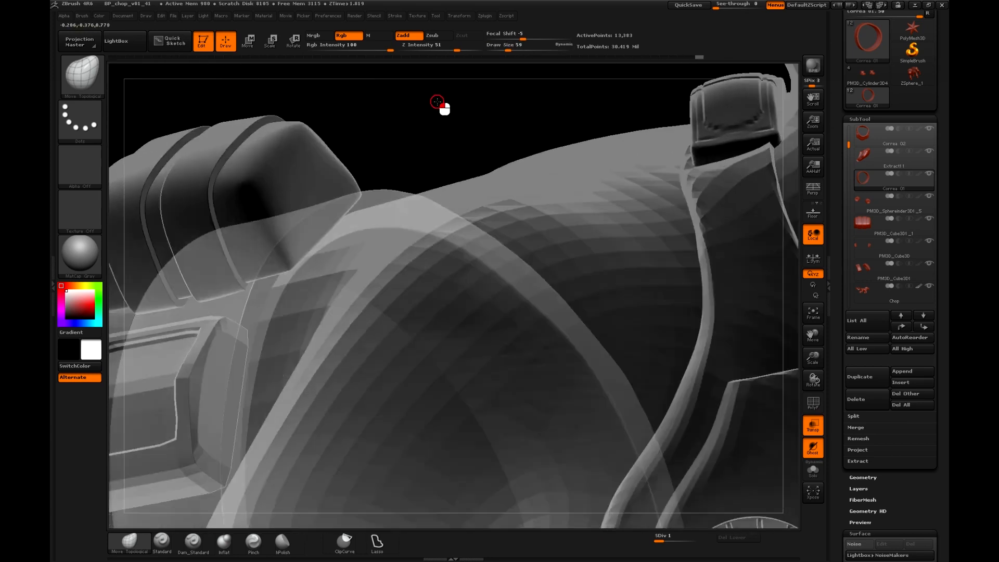
{"action": "left_click_drag", "start_coordinate": [437, 102], "coordinate": [309, 211]}
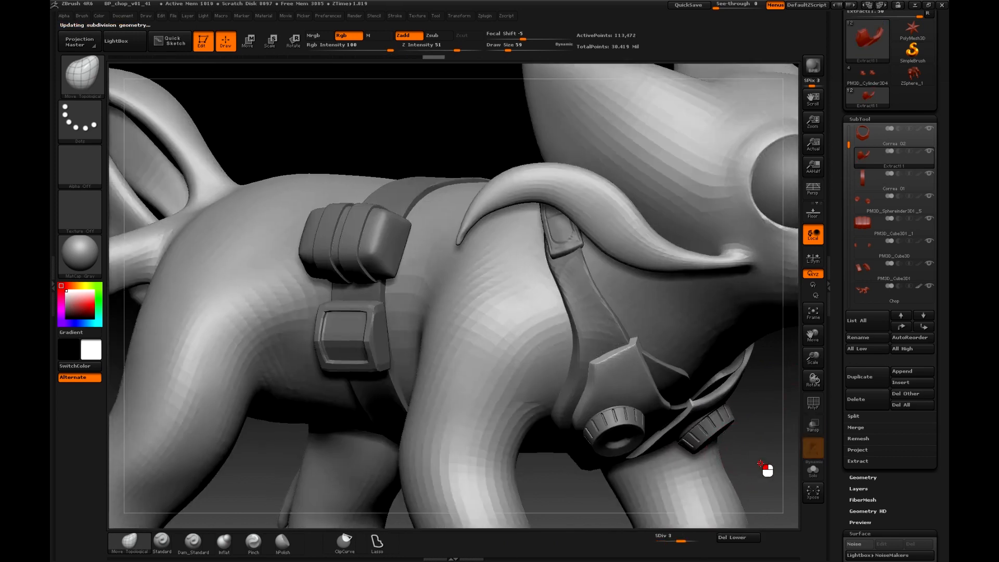
Inspect the chest mask knobs from several angles and tidy its pointed edge
{"action": "left_click_drag", "start_coordinate": [764, 468], "coordinate": [769, 480]}
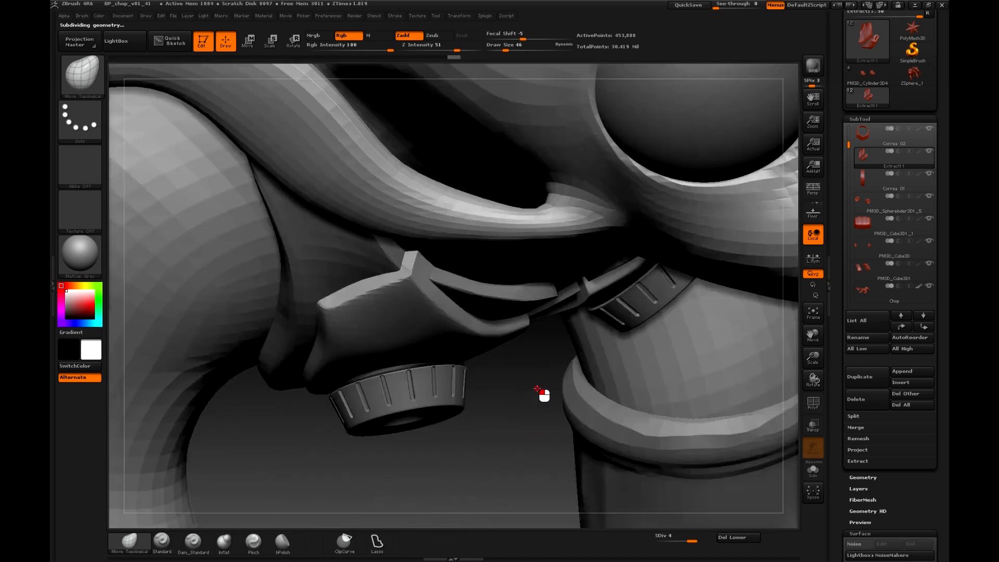
{"action": "left_click_drag", "start_coordinate": [540, 391], "coordinate": [206, 358]}
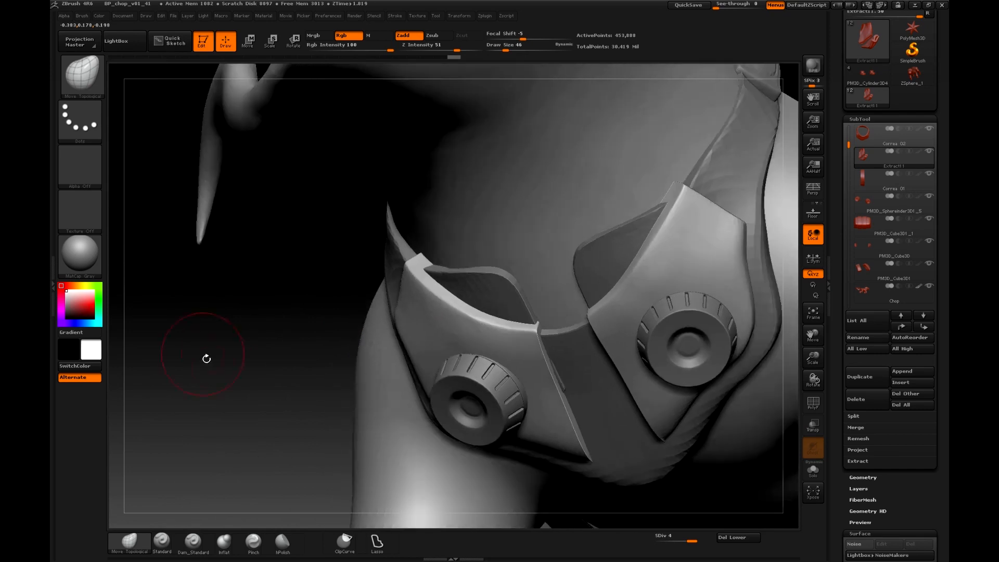
{"action": "left_click_drag", "start_coordinate": [206, 358], "coordinate": [300, 264]}
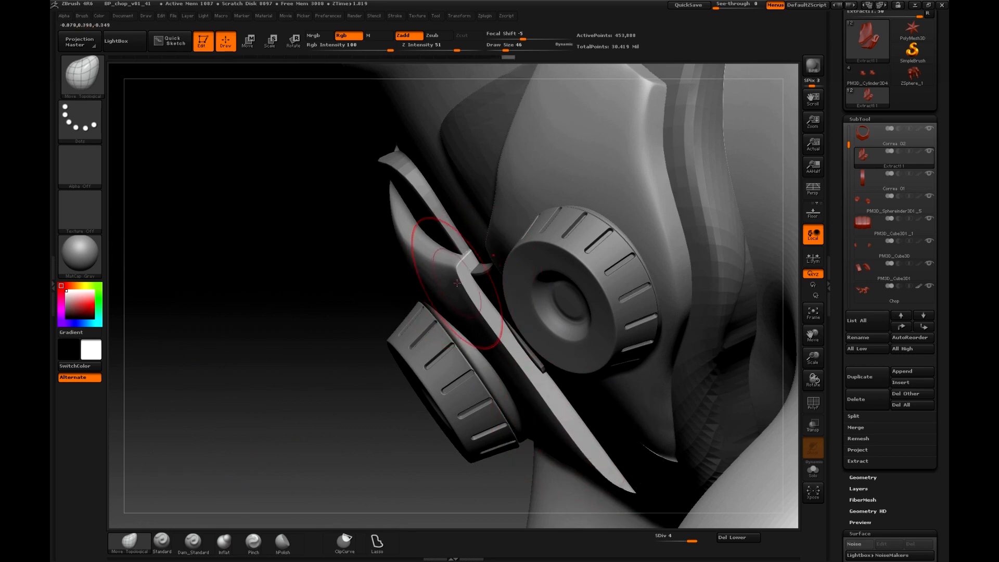
{"action": "left_click_drag", "start_coordinate": [457, 284], "coordinate": [341, 321]}
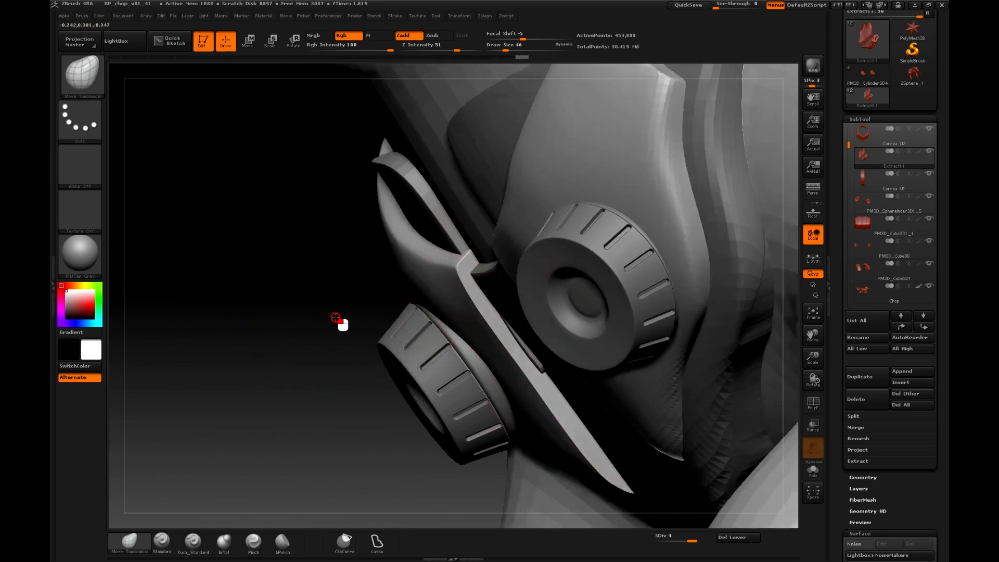
Rename the chest mask subtool to 'pechera' and scroll the subtool list to the top
{"action": "left_click", "coordinate": [856, 398]}
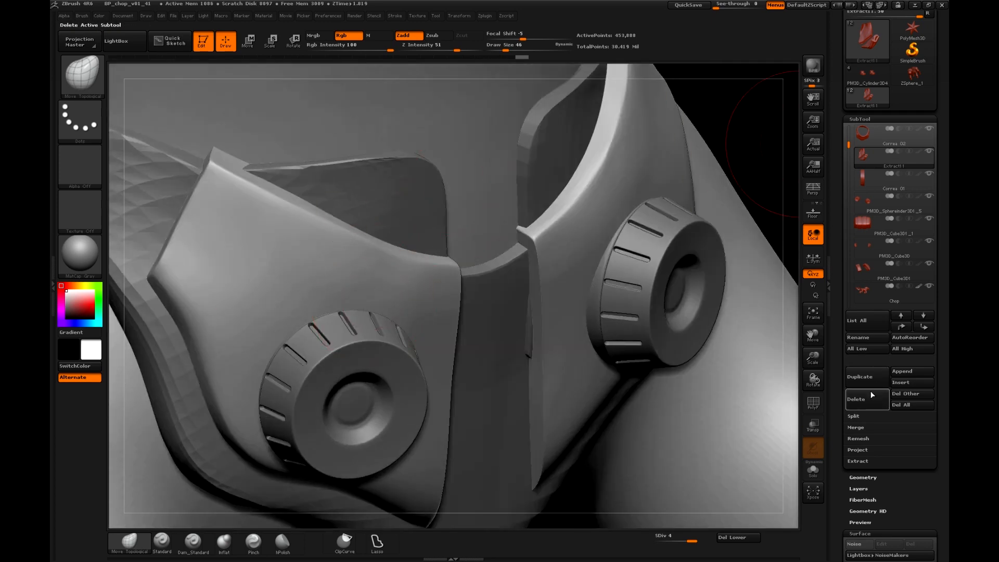
{"action": "left_click", "coordinate": [893, 188]}
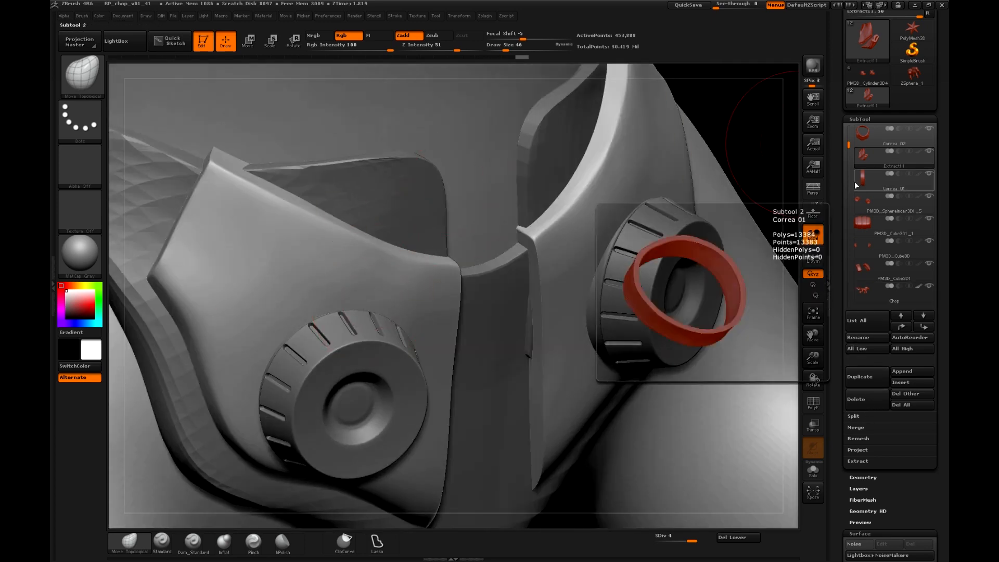
{"action": "left_click", "coordinate": [865, 337]}
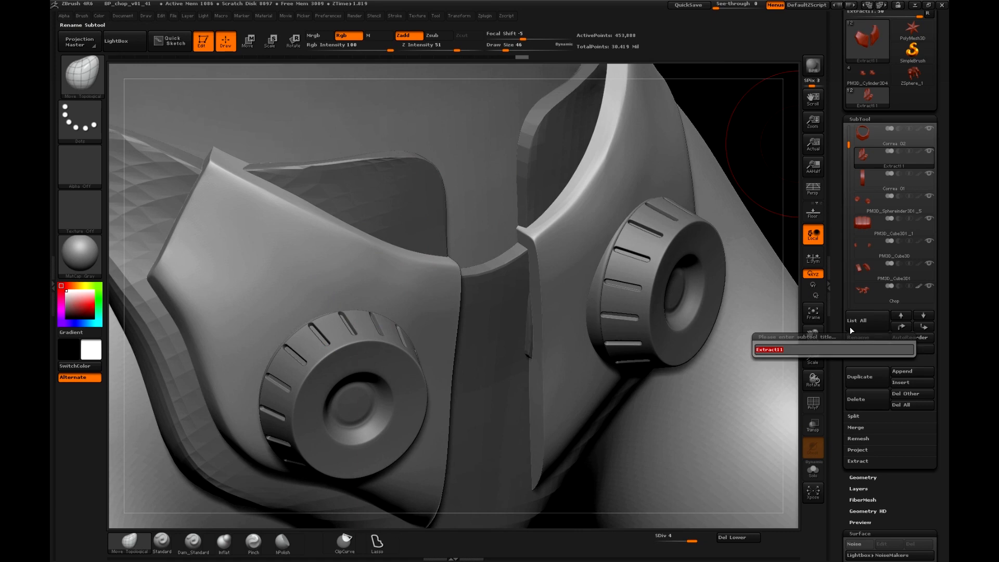
{"action": "type", "text": "pechera"}
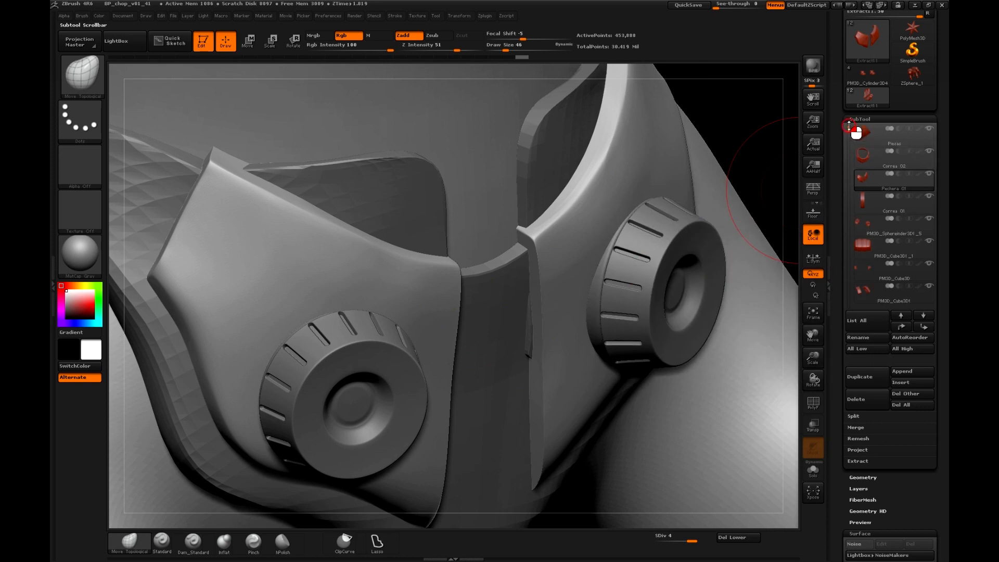
{"action": "left_click", "coordinate": [891, 156]}
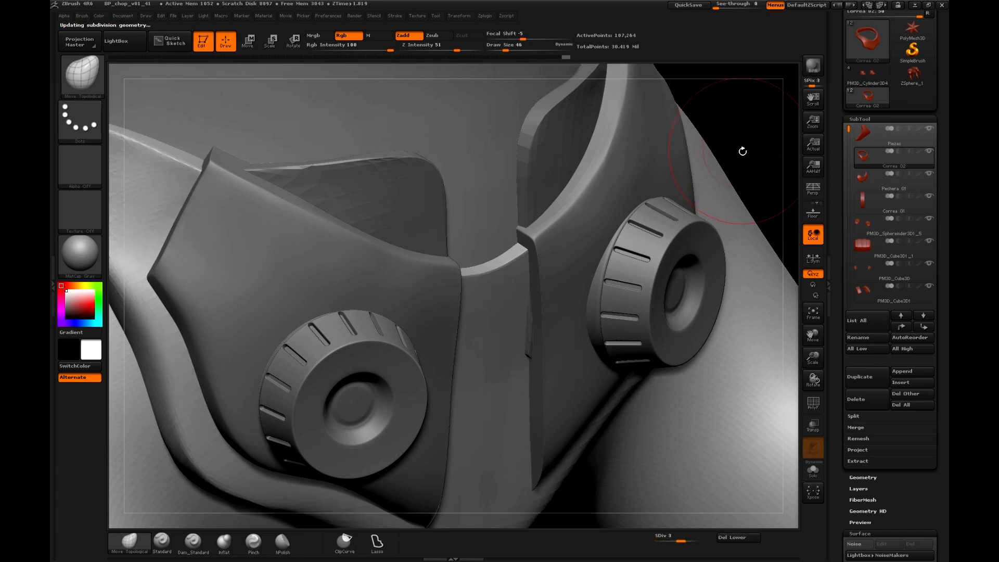
{"action": "left_click_drag", "start_coordinate": [741, 150], "coordinate": [683, 433]}
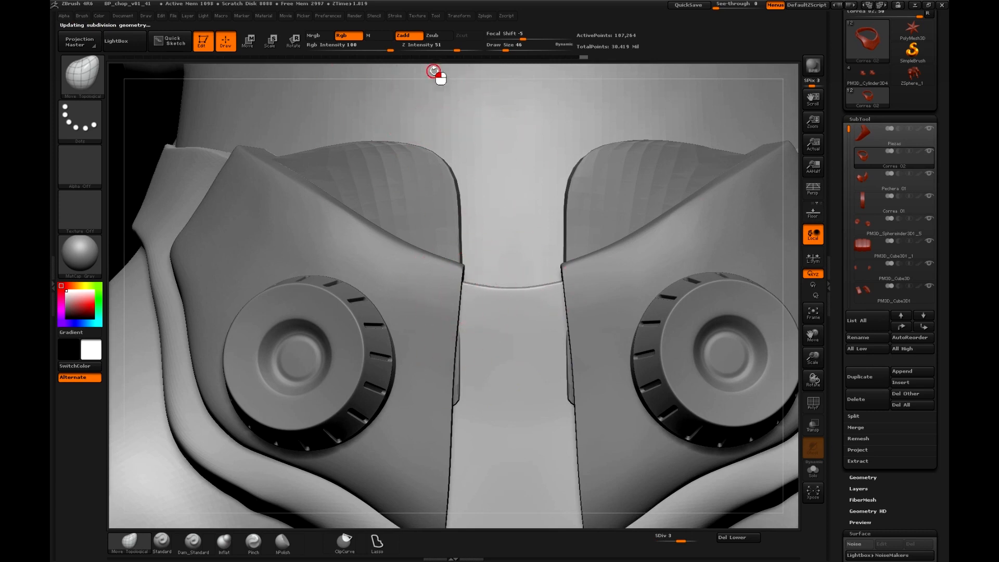
{"action": "left_click_drag", "start_coordinate": [436, 74], "coordinate": [222, 142]}
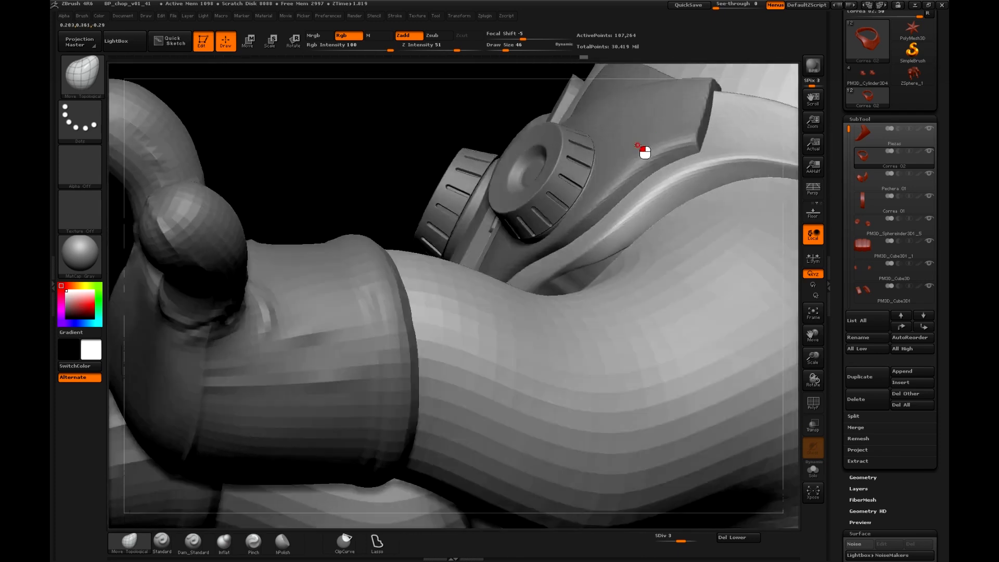
{"action": "left_click_drag", "start_coordinate": [643, 151], "coordinate": [295, 196]}
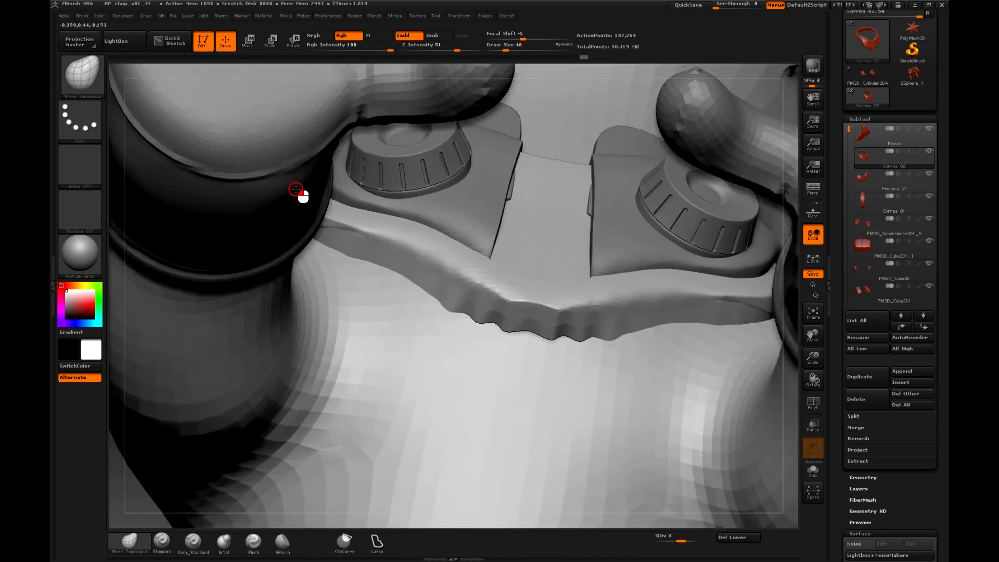
{"action": "left_click_drag", "start_coordinate": [296, 191], "coordinate": [306, 281]}
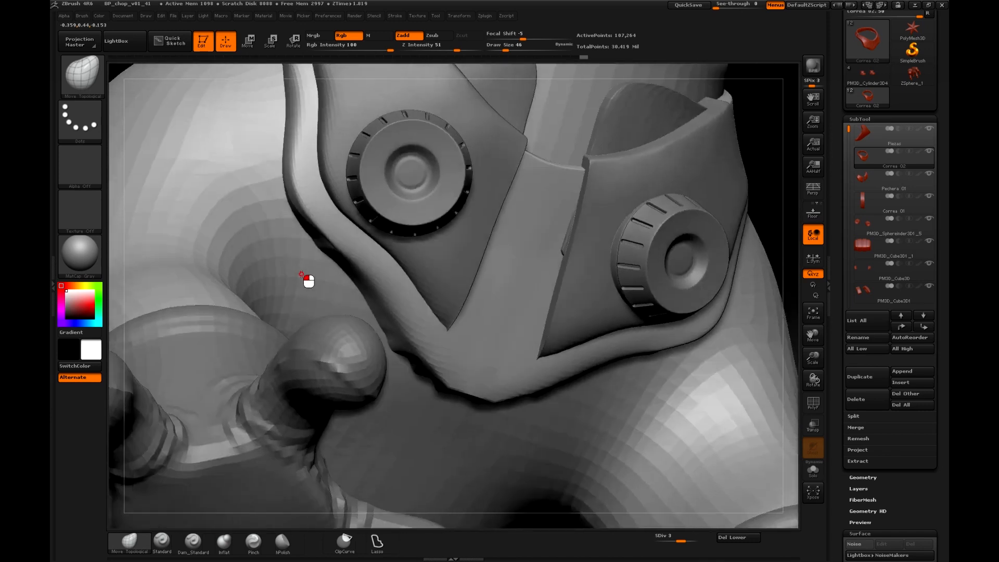
{"action": "left_click_drag", "start_coordinate": [306, 277], "coordinate": [300, 200]}
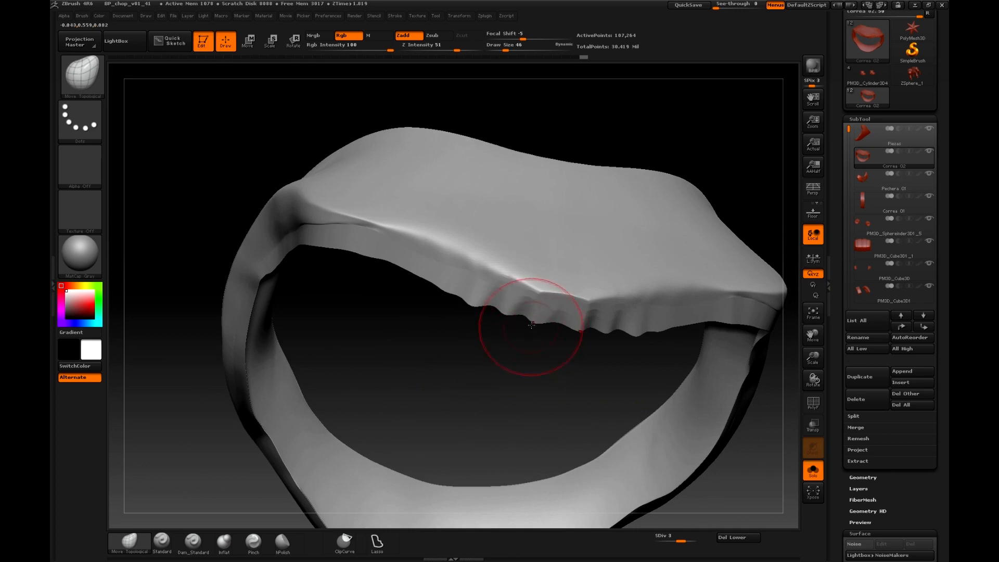
{"action": "mouse_move", "coordinate": [857, 179]}
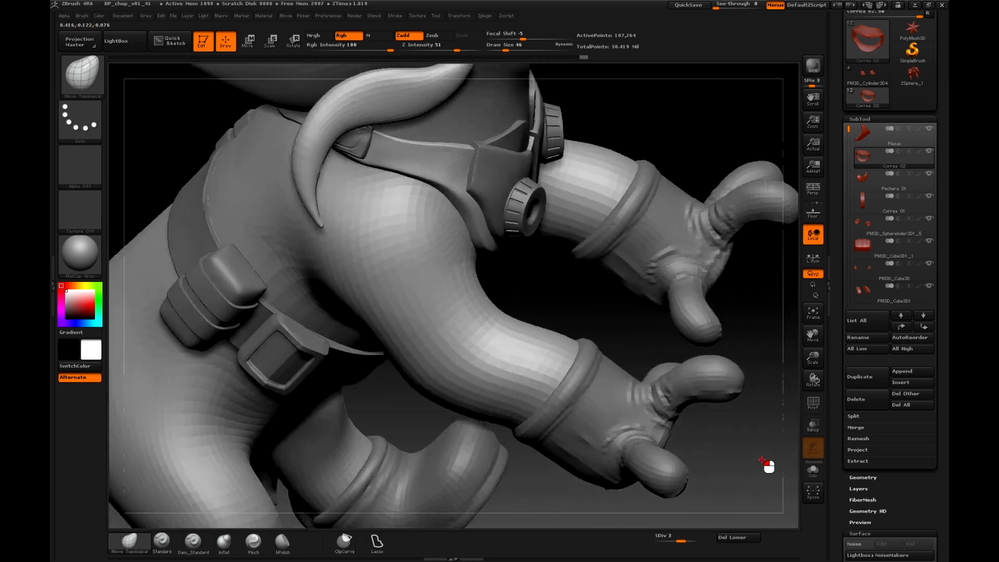
Push the soloed harness strap onto the shoulder, beside the knob and below the mask plate
{"action": "left_click_drag", "start_coordinate": [766, 465], "coordinate": [707, 167]}
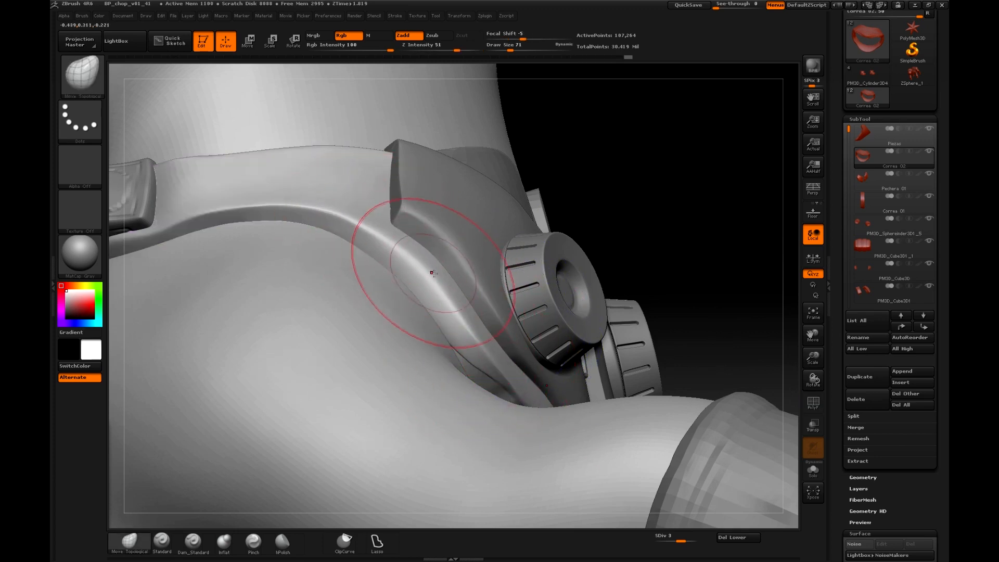
{"action": "left_click", "coordinate": [417, 267]}
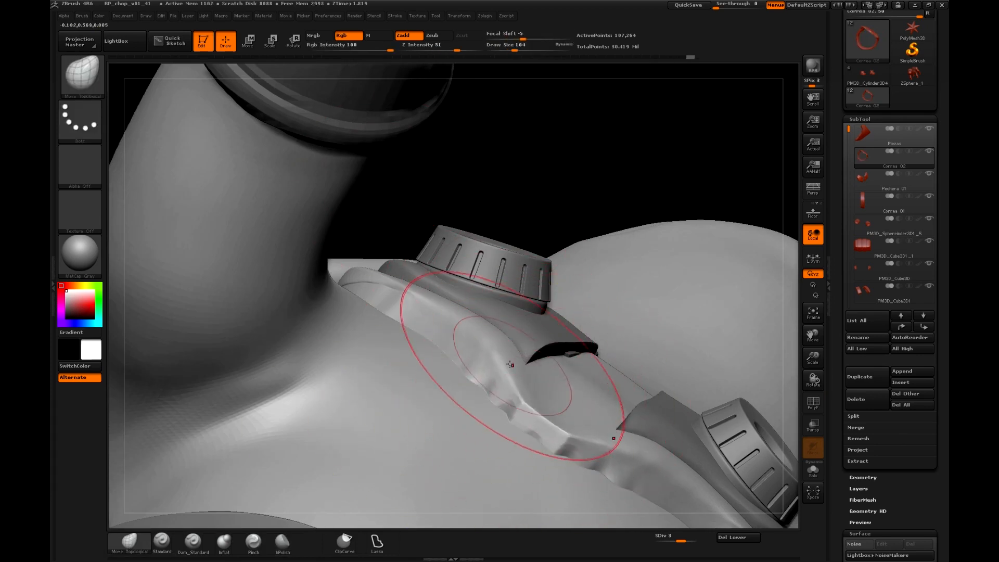
{"action": "left_click_drag", "start_coordinate": [510, 364], "coordinate": [446, 309]}
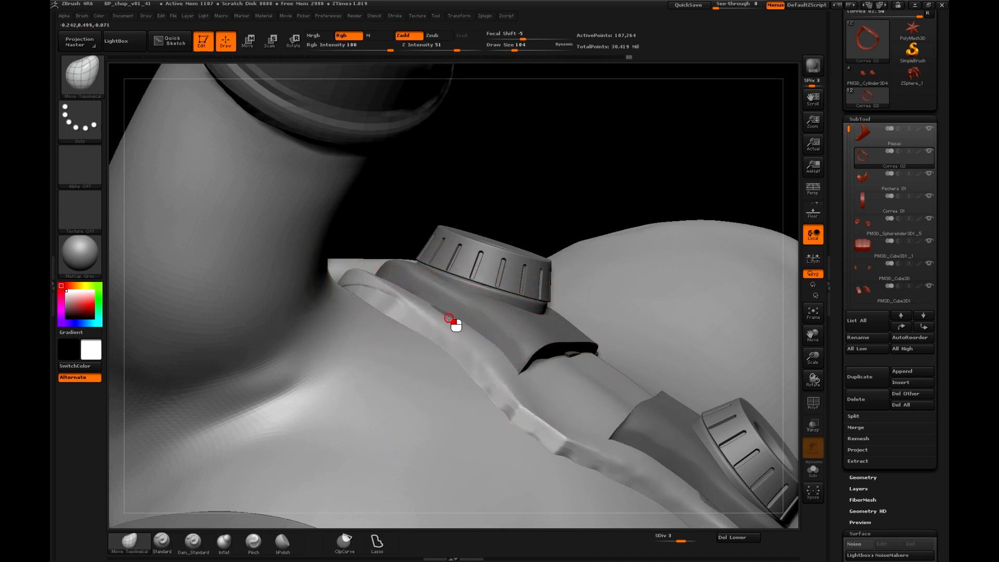
{"action": "left_click_drag", "start_coordinate": [452, 319], "coordinate": [420, 344]}
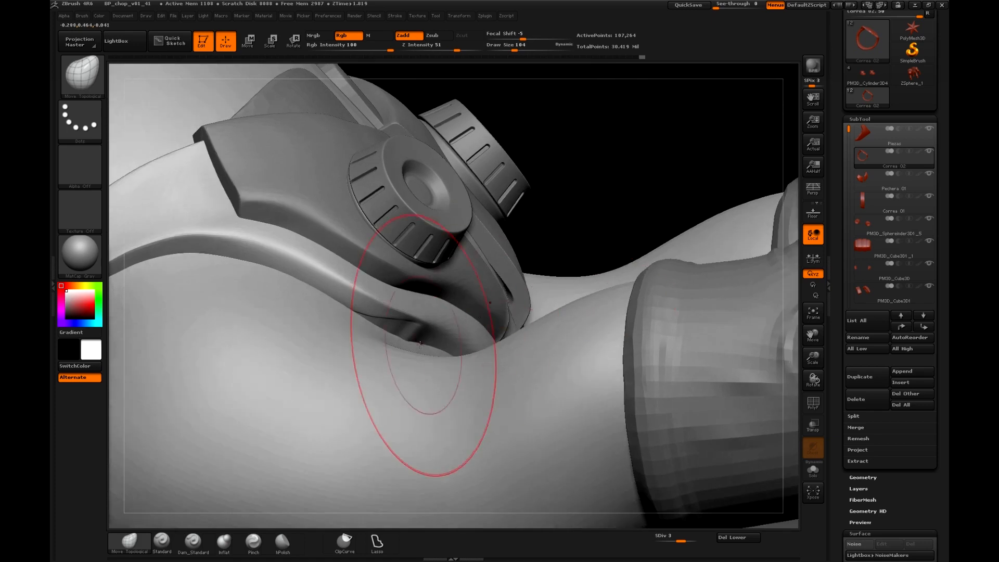
{"action": "left_click_drag", "start_coordinate": [420, 343], "coordinate": [573, 267]}
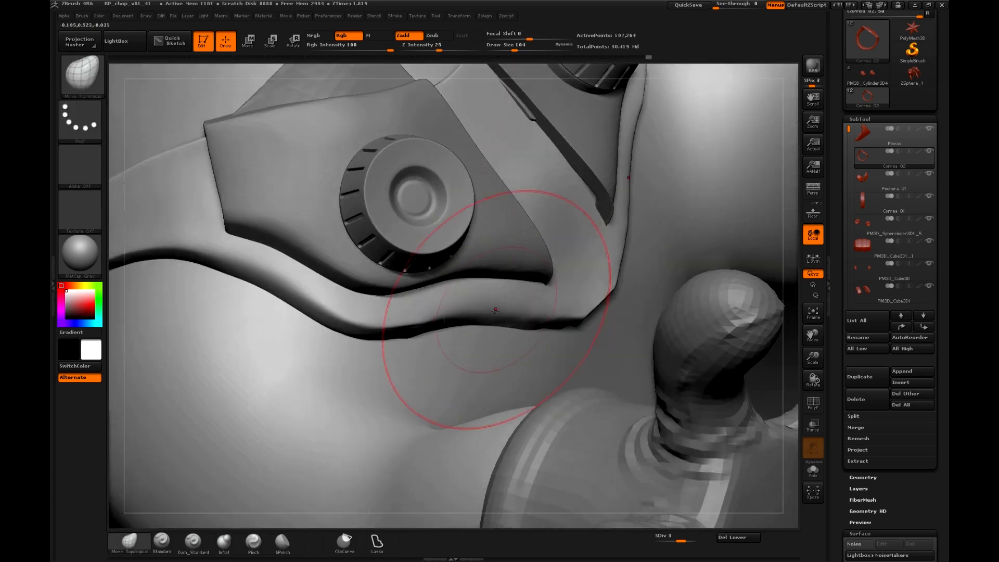
{"action": "left_click_drag", "start_coordinate": [496, 311], "coordinate": [770, 342]}
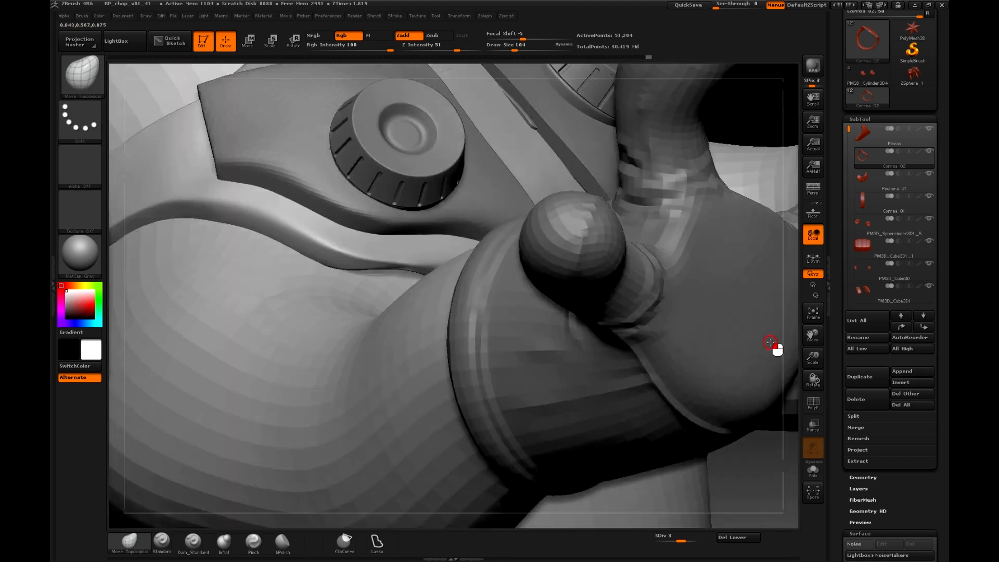
{"action": "left_click_drag", "start_coordinate": [774, 344], "coordinate": [744, 340]}
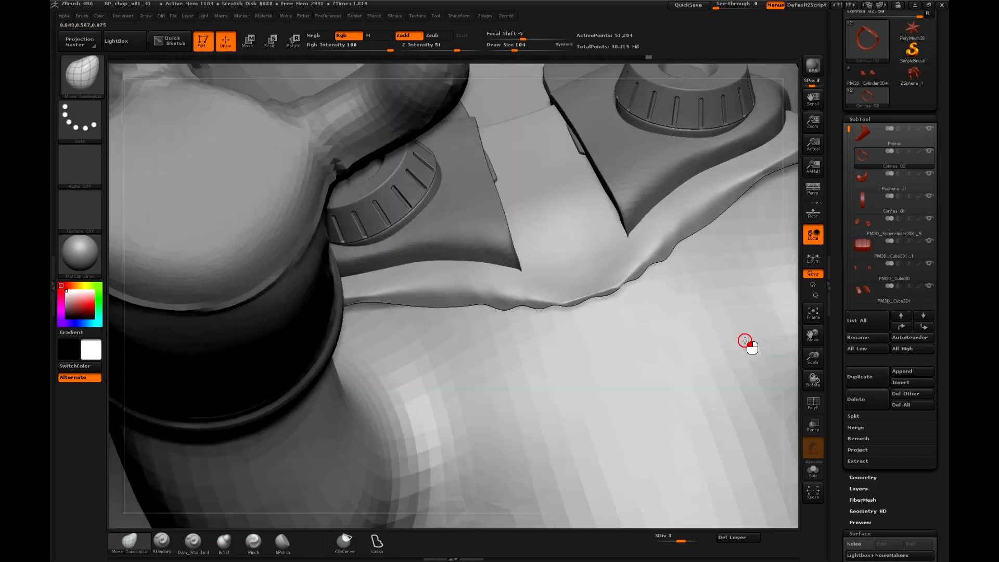
{"action": "left_click_drag", "start_coordinate": [745, 340], "coordinate": [501, 308]}
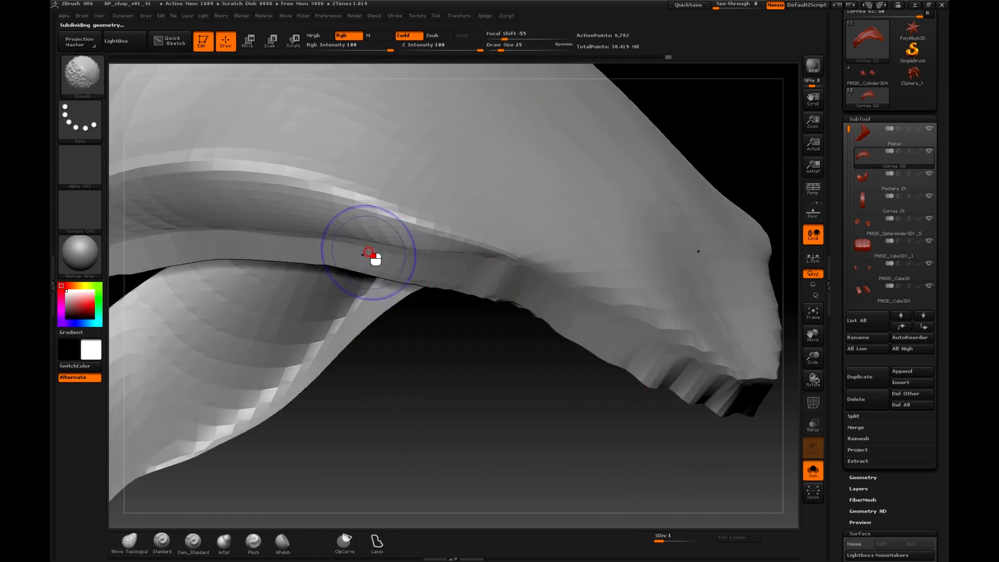
Smooth the jagged edge of the soloed harness strap
{"action": "left_click_drag", "start_coordinate": [370, 255], "coordinate": [513, 411]}
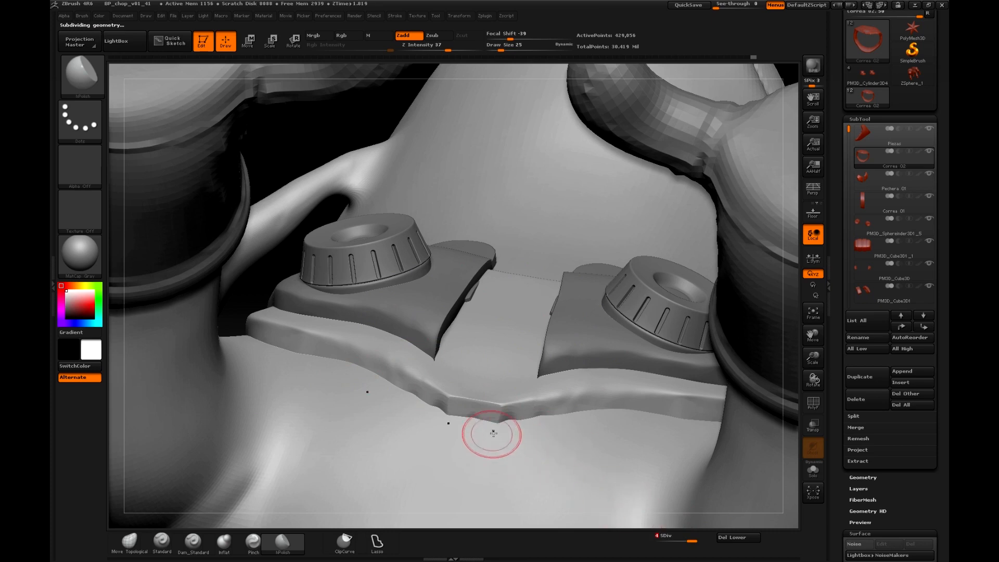
{"action": "mouse_move", "coordinate": [449, 420]}
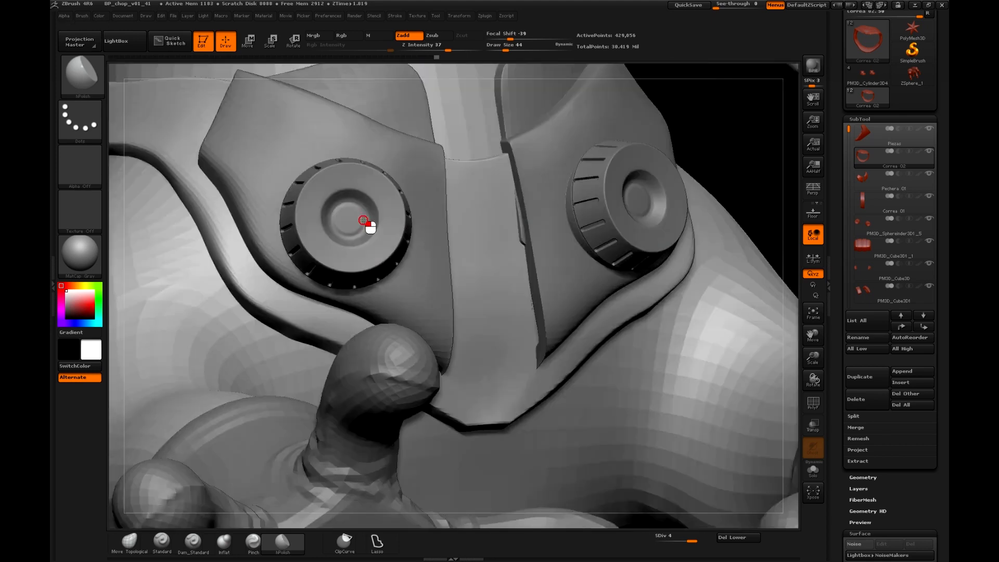
Polish the strap beside the mask plates, along the shoulder and by the shoulder buckle
{"action": "left_click_drag", "start_coordinate": [363, 221], "coordinate": [523, 382]}
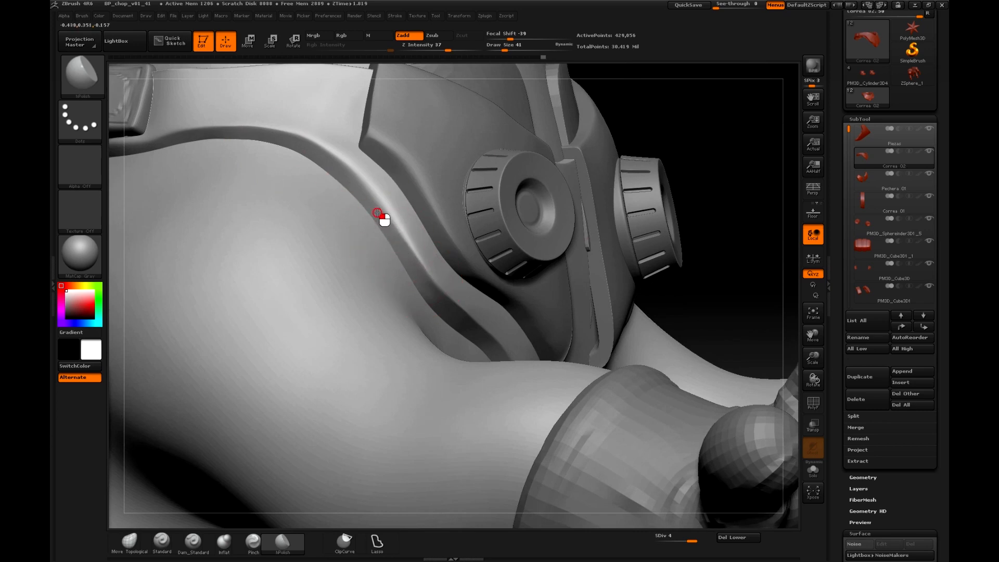
{"action": "left_click_drag", "start_coordinate": [381, 220], "coordinate": [307, 150]}
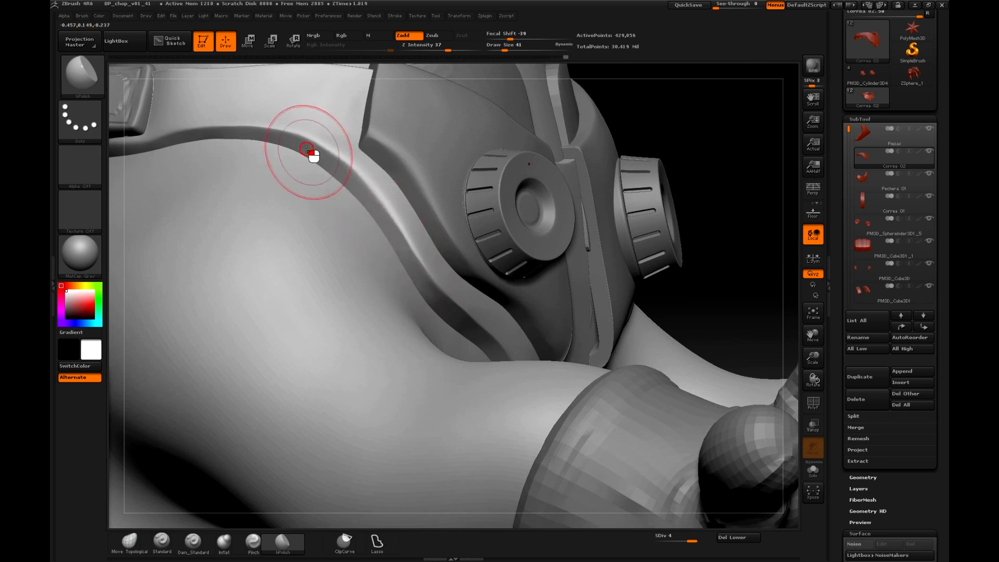
{"action": "left_click_drag", "start_coordinate": [309, 153], "coordinate": [742, 163]}
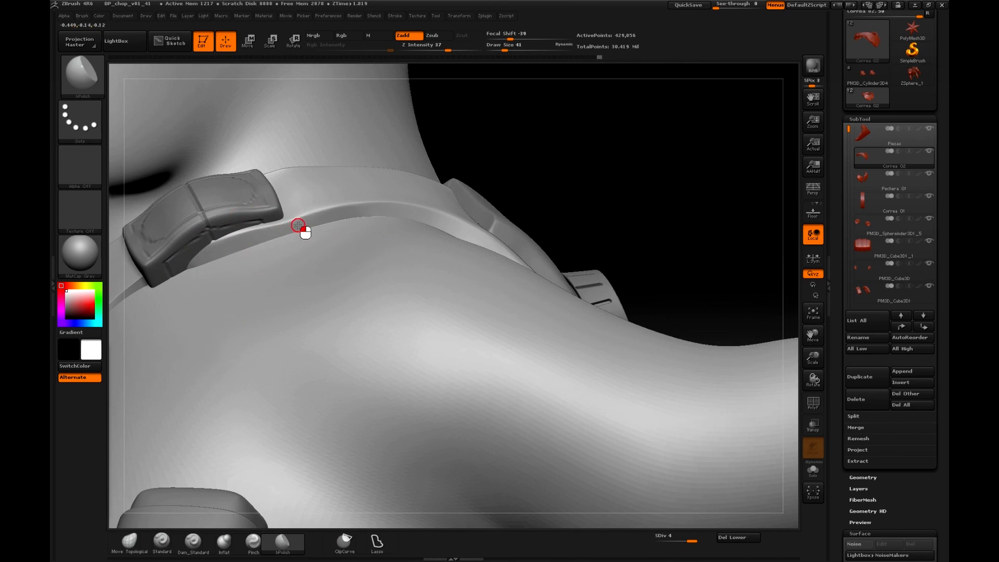
{"action": "left_click_drag", "start_coordinate": [298, 226], "coordinate": [687, 230]}
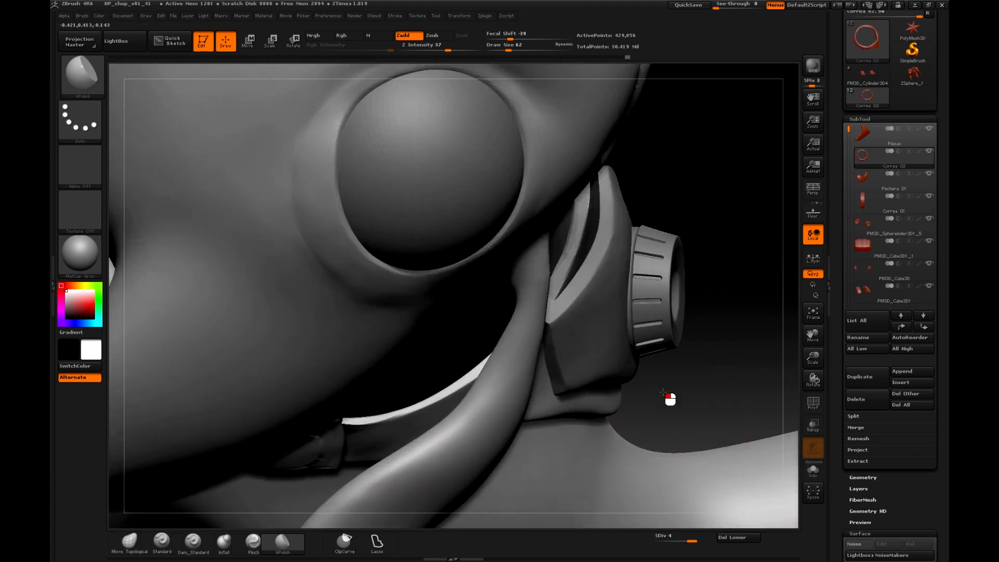
Polish the strap where it meets the mask plate and around the neck buckle
{"action": "left_click_drag", "start_coordinate": [667, 400], "coordinate": [444, 300]}
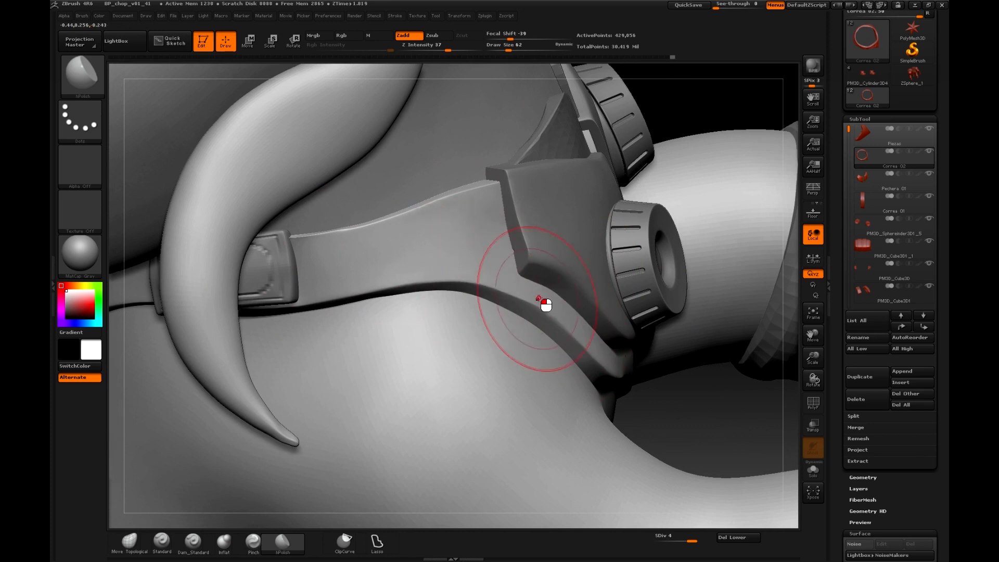
{"action": "left_click_drag", "start_coordinate": [541, 303], "coordinate": [656, 201]}
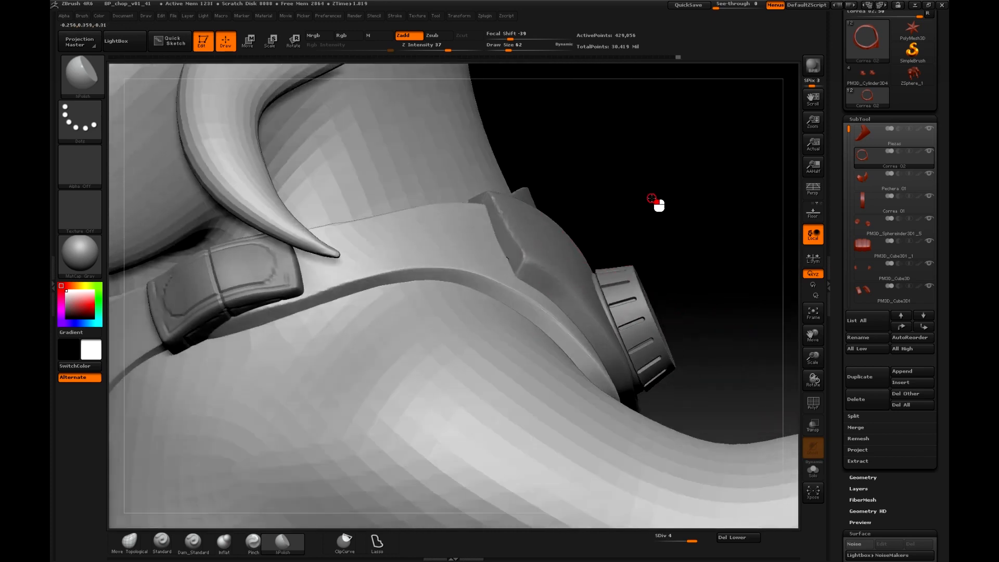
{"action": "left_click_drag", "start_coordinate": [653, 200], "coordinate": [248, 312]}
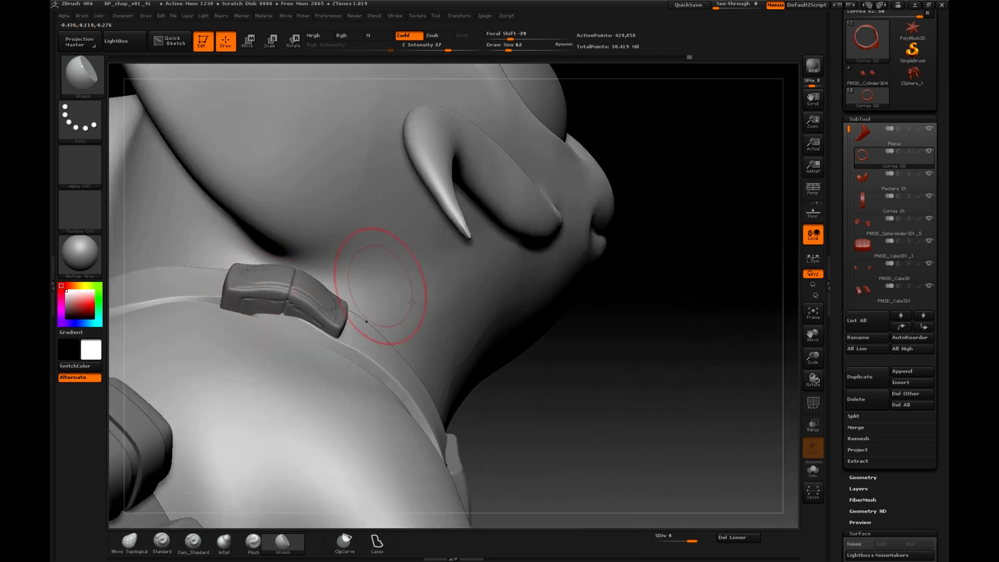
{"action": "left_click_drag", "start_coordinate": [410, 303], "coordinate": [689, 403]}
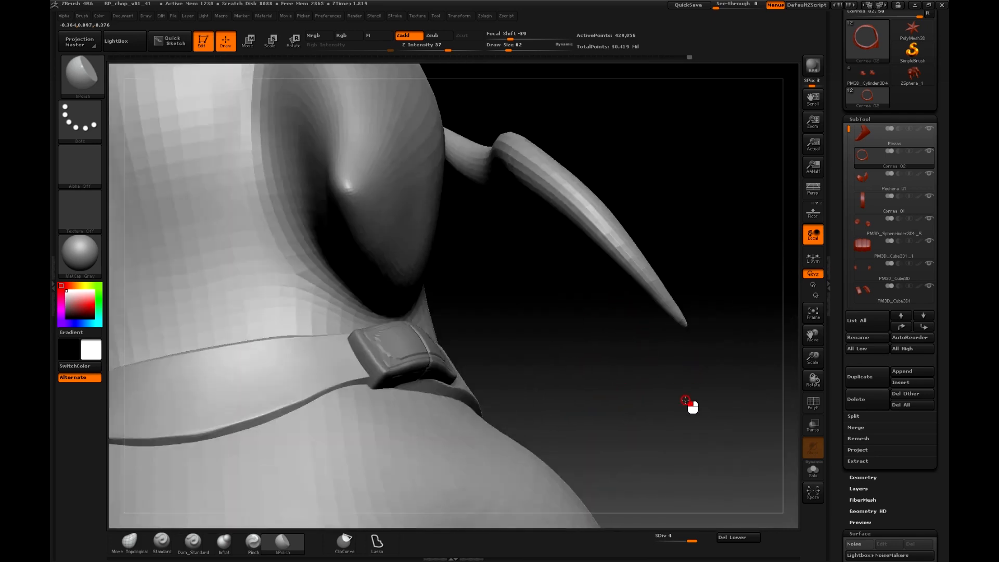
{"action": "left_click_drag", "start_coordinate": [688, 403], "coordinate": [534, 428]}
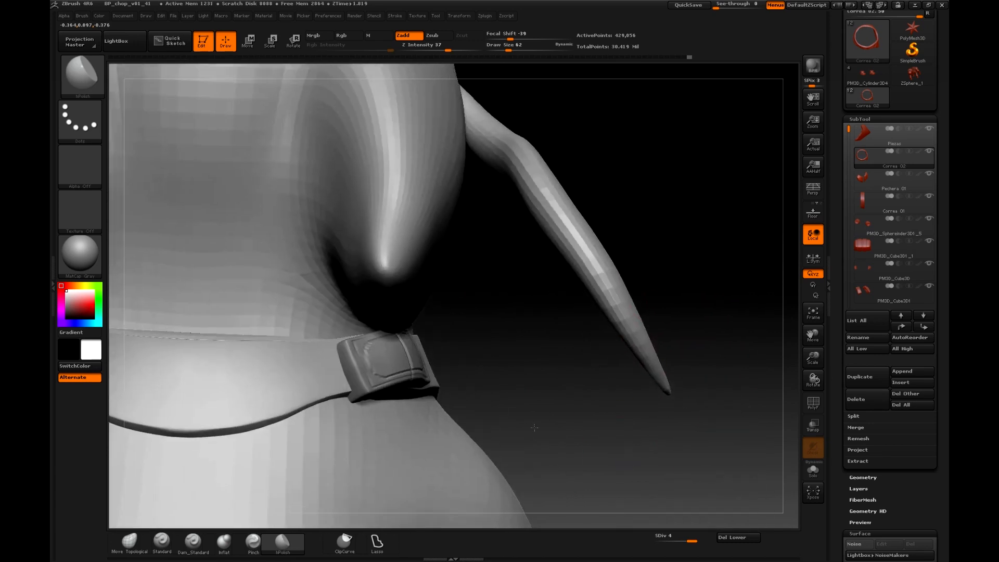
{"action": "left_click_drag", "start_coordinate": [533, 427], "coordinate": [610, 471]}
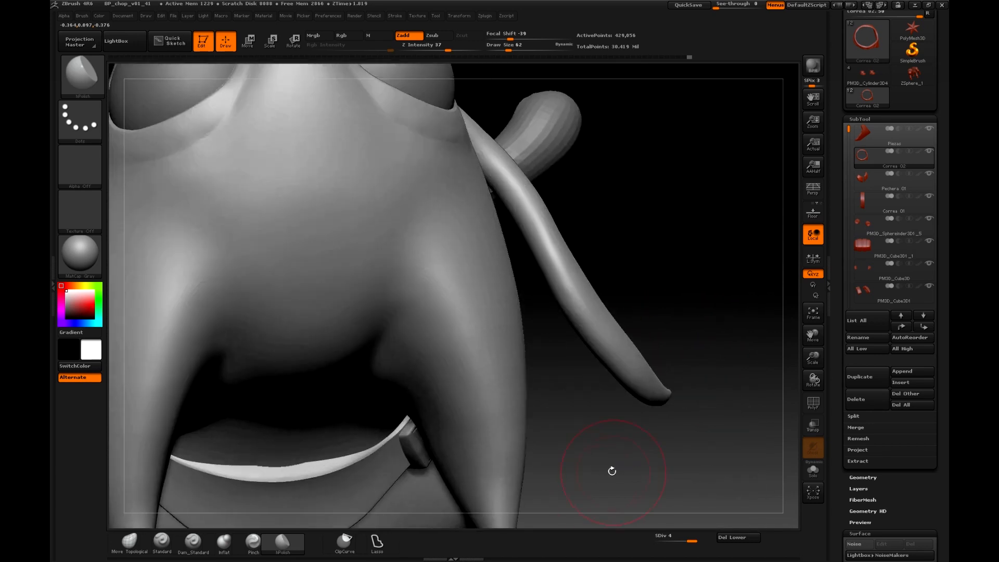
{"action": "left_click_drag", "start_coordinate": [612, 471], "coordinate": [439, 411]}
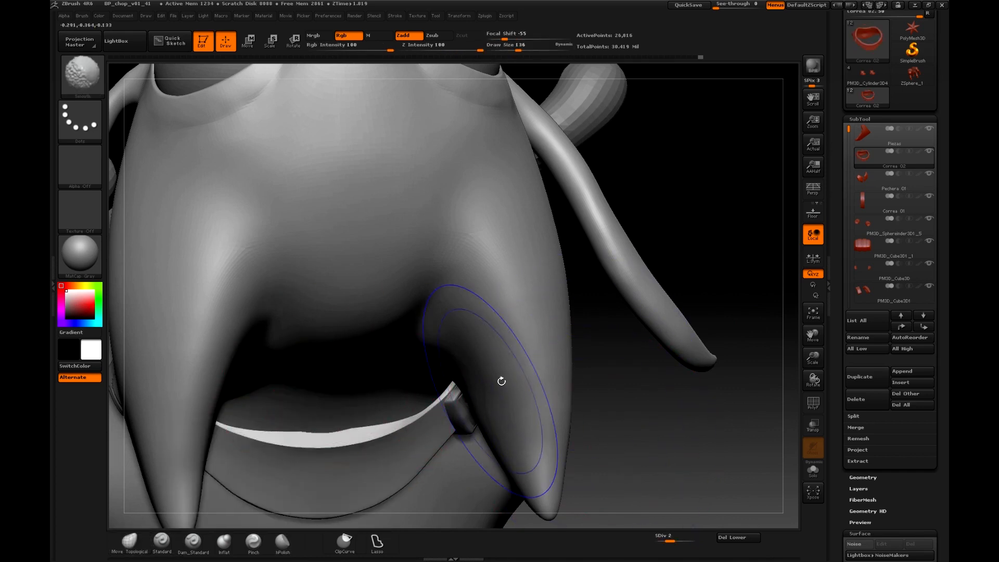
Tuck the strap's edge inward so it hugs the belly surface
{"action": "left_click_drag", "start_coordinate": [501, 381], "coordinate": [467, 489]}
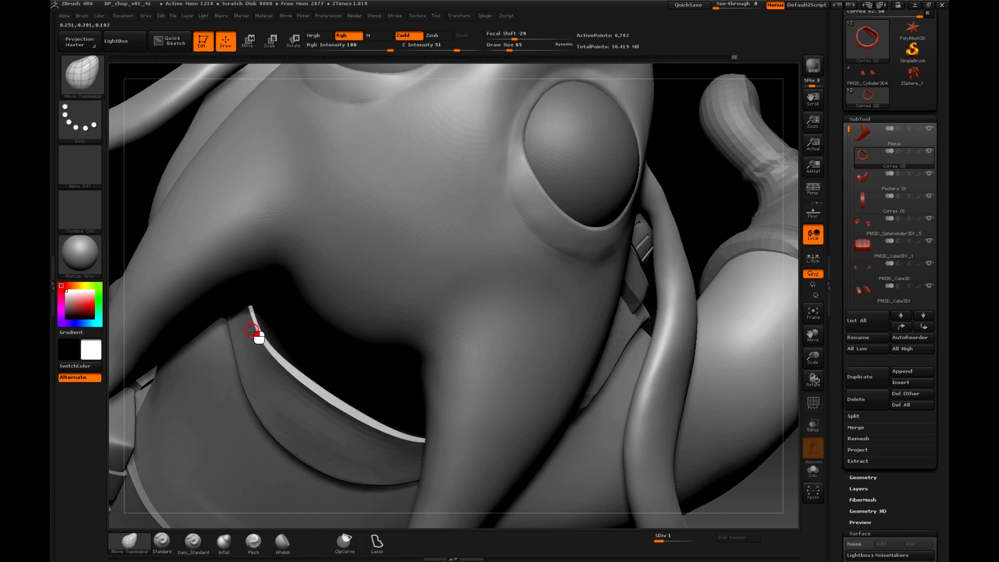
{"action": "left_click_drag", "start_coordinate": [255, 335], "coordinate": [181, 210]}
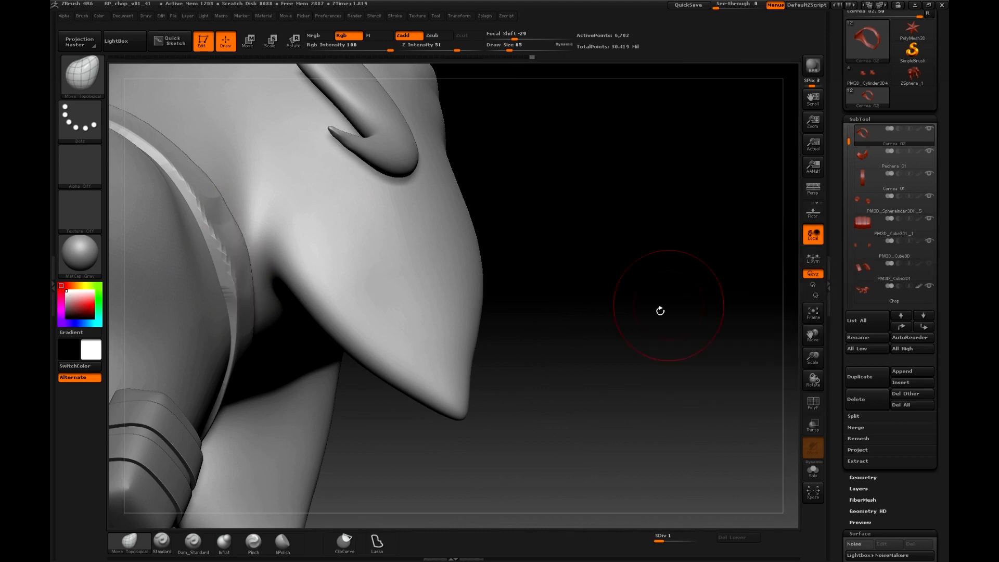
Reshape the strap so its edge sits flush across the creature's shoulder
{"action": "left_click_drag", "start_coordinate": [660, 311], "coordinate": [248, 297]}
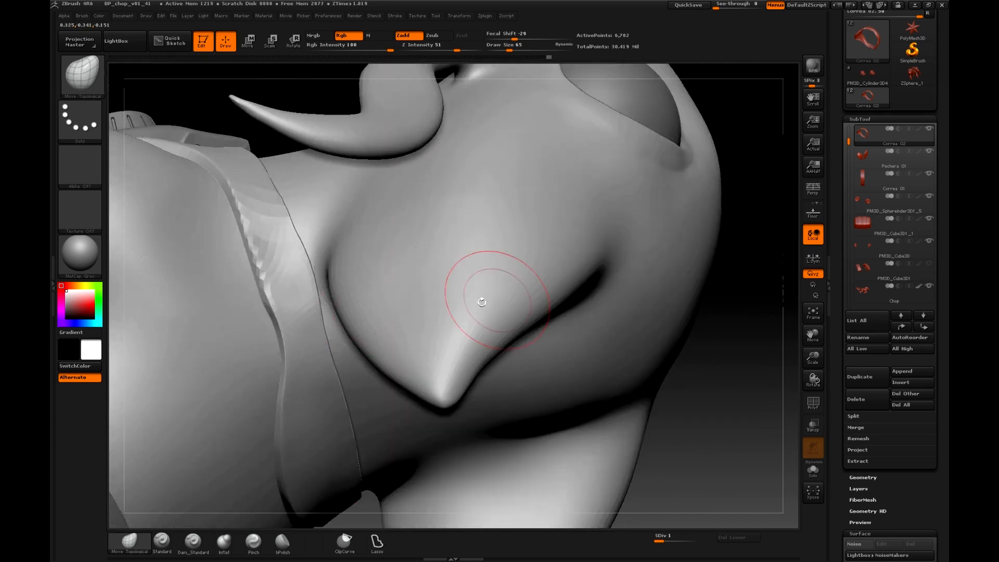
{"action": "left_click_drag", "start_coordinate": [480, 302], "coordinate": [312, 274]}
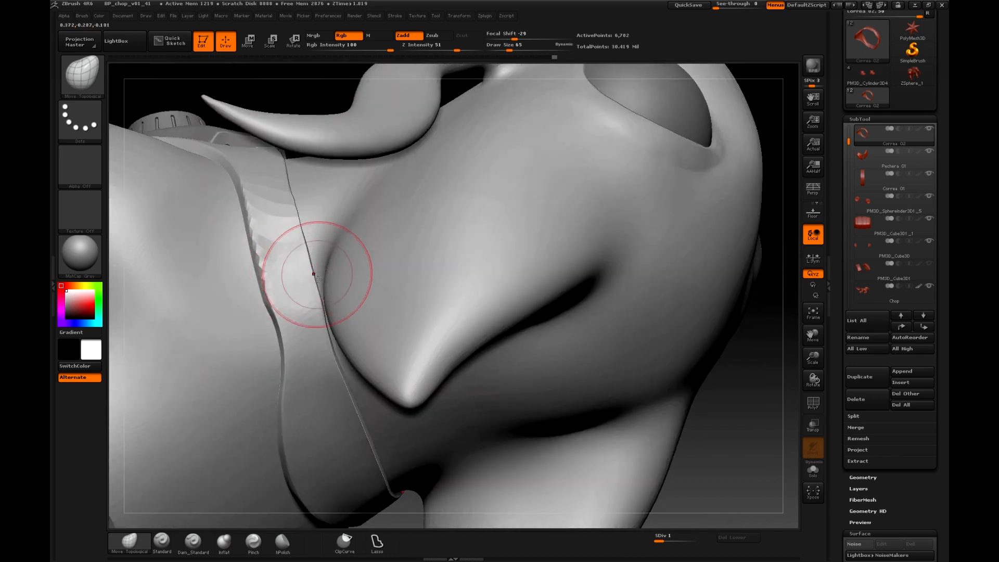
{"action": "left_click_drag", "start_coordinate": [312, 274], "coordinate": [323, 328]}
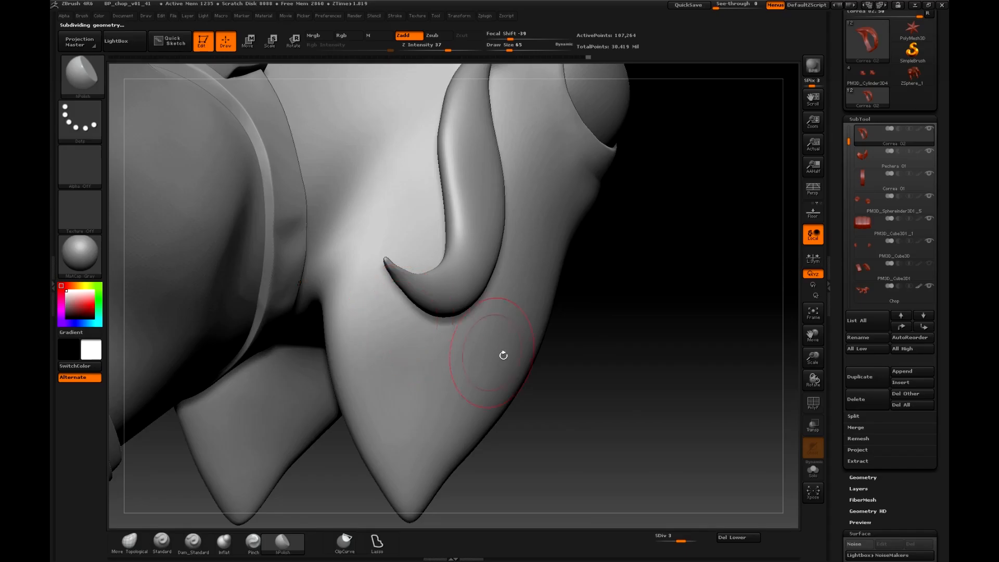
Polish the shoulder strap surface smooth, then inspect it along the back
{"action": "left_click_drag", "start_coordinate": [503, 355], "coordinate": [280, 153]}
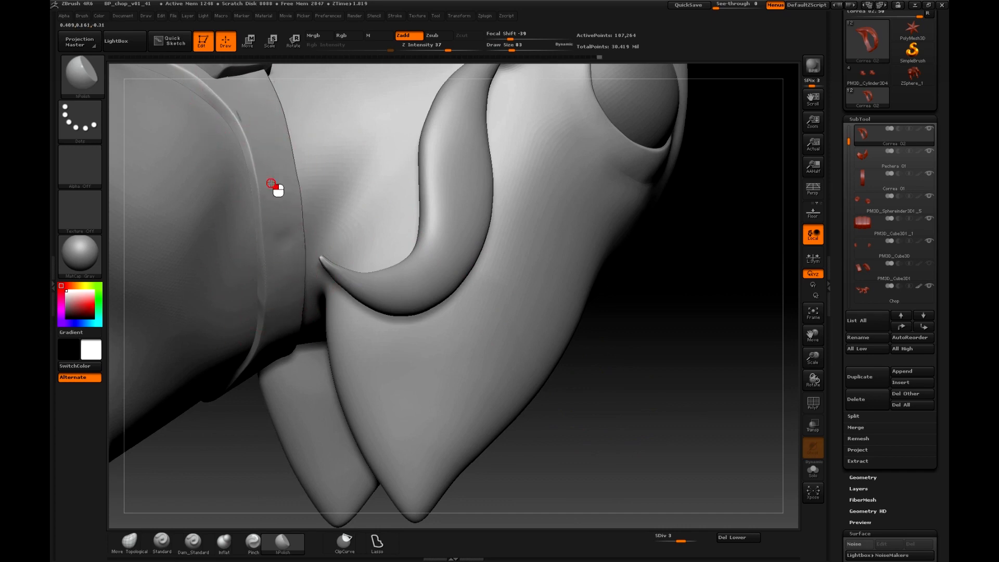
{"action": "left_click_drag", "start_coordinate": [273, 188], "coordinate": [284, 228]}
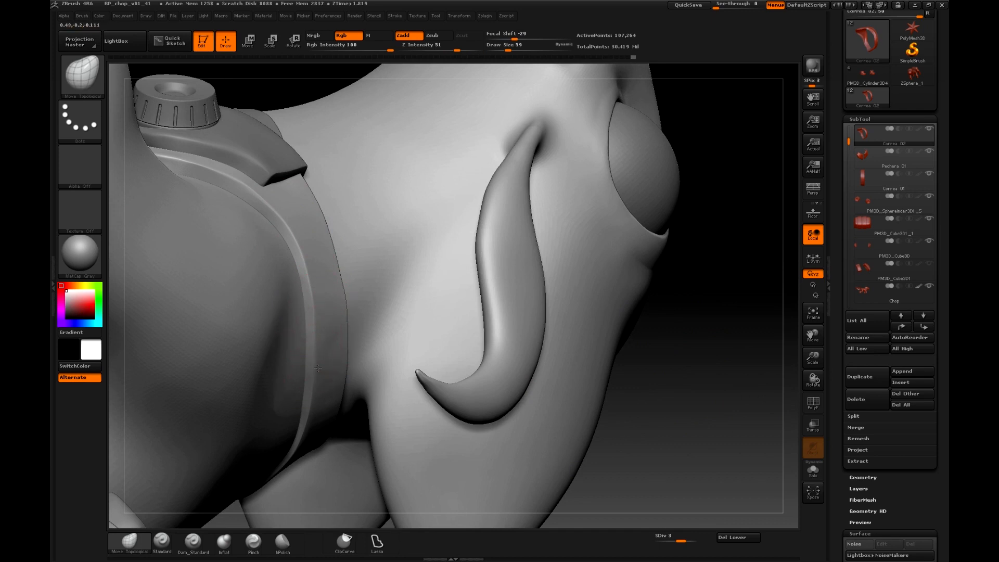
{"action": "mouse_move", "coordinate": [694, 358]}
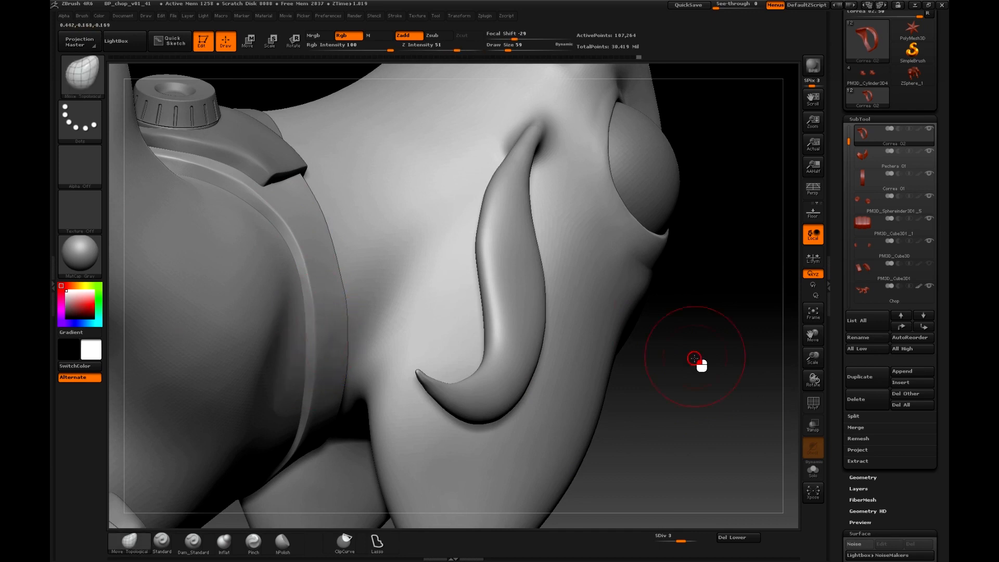
{"action": "left_click_drag", "start_coordinate": [697, 360], "coordinate": [671, 216]}
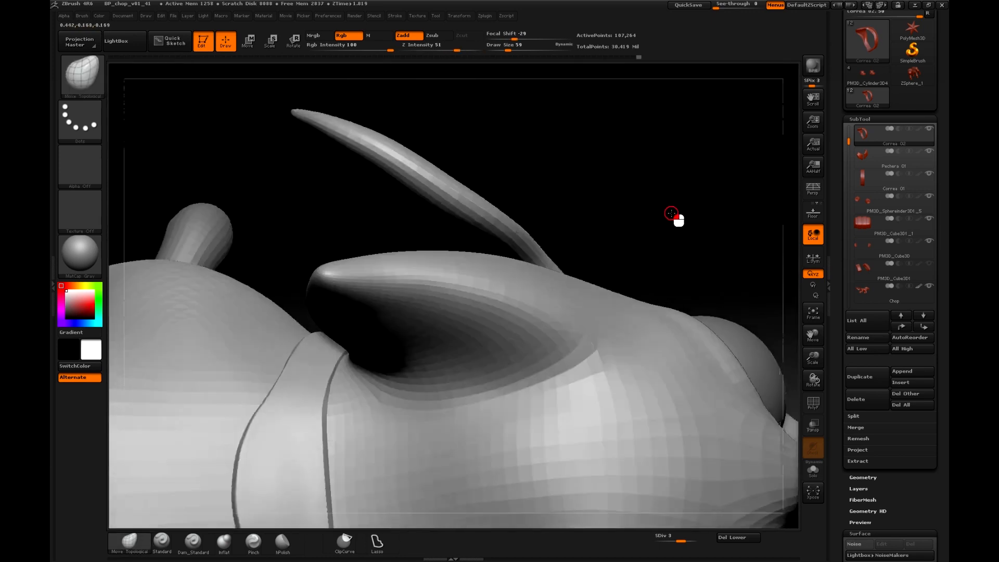
{"action": "left_click_drag", "start_coordinate": [670, 213], "coordinate": [693, 368]}
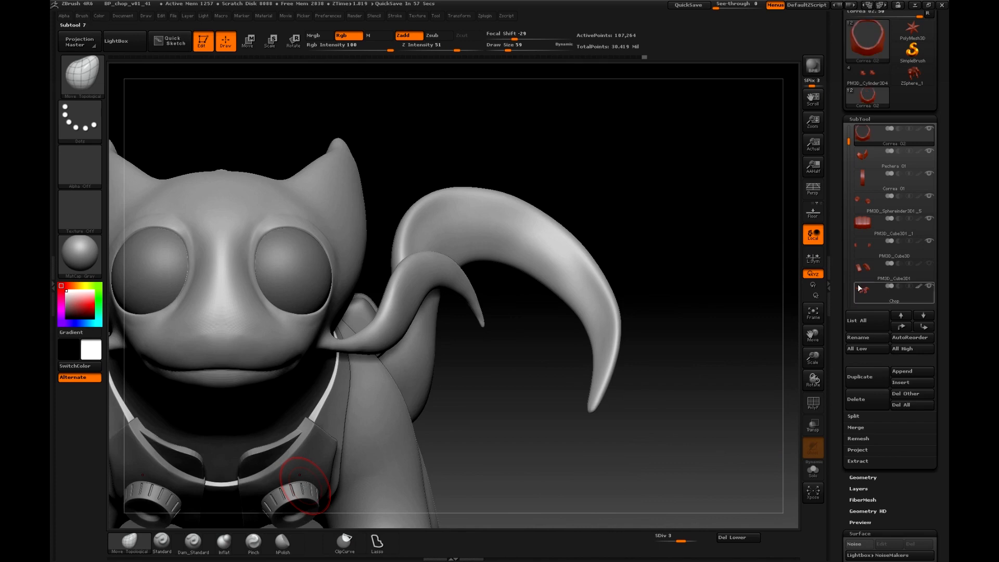
Select Pechera 01 and polish the right mask plate's knob area and edges with hPolish
{"action": "left_click", "coordinate": [892, 157]}
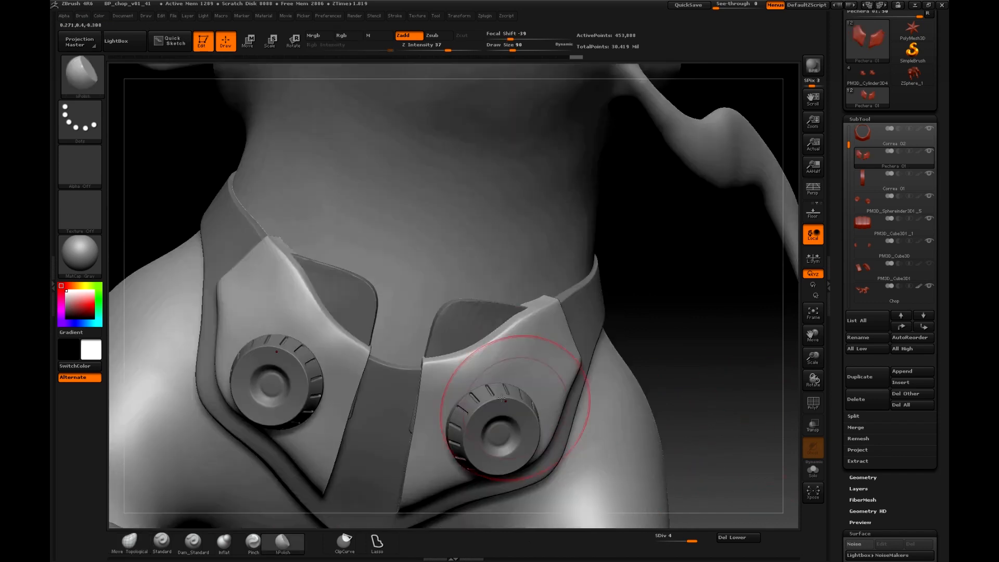
{"action": "left_click_drag", "start_coordinate": [503, 401], "coordinate": [544, 328]}
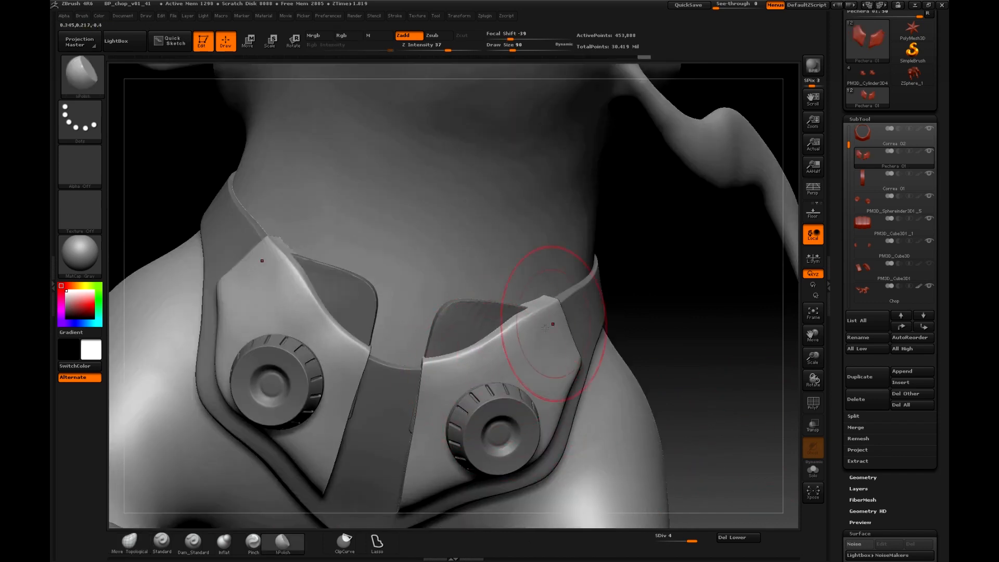
{"action": "left_click_drag", "start_coordinate": [548, 324], "coordinate": [752, 322]}
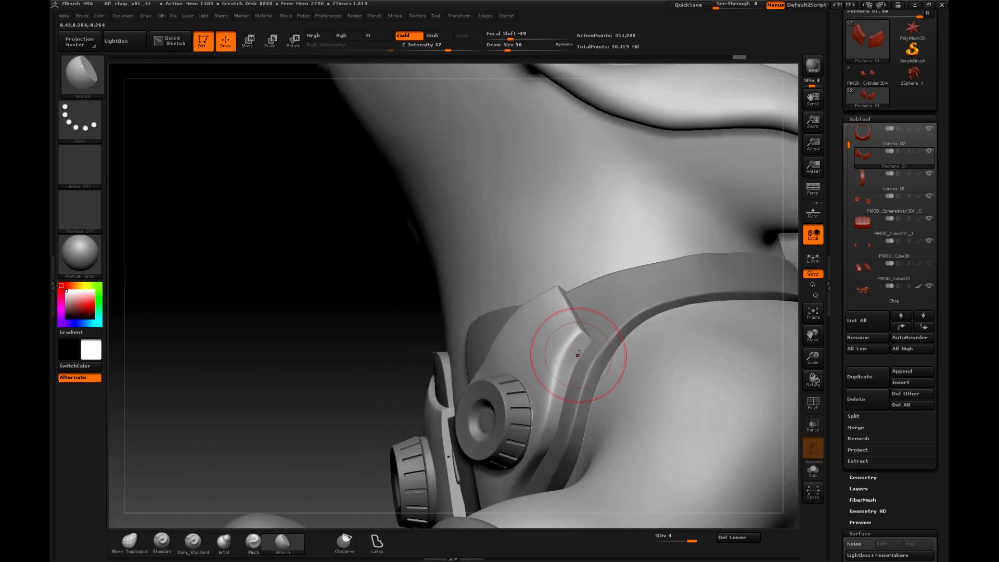
{"action": "left_click_drag", "start_coordinate": [577, 354], "coordinate": [637, 324]}
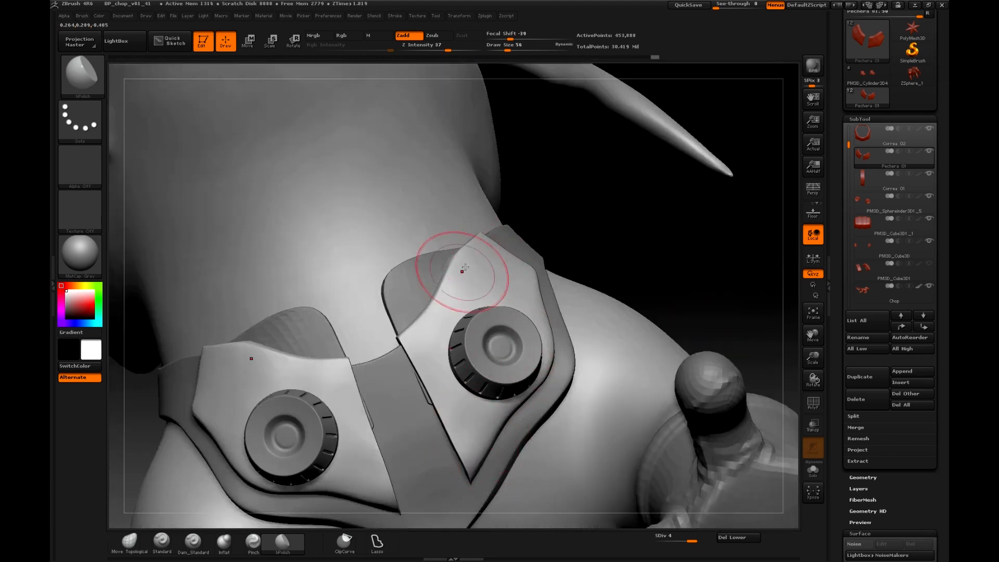
{"action": "left_click_drag", "start_coordinate": [465, 268], "coordinate": [376, 369]}
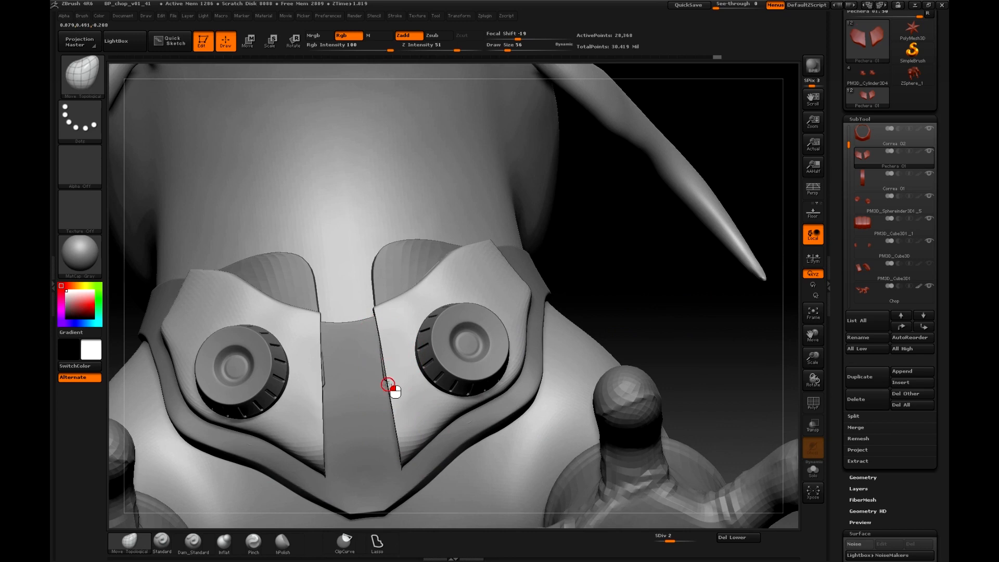
{"action": "mouse_move", "coordinate": [657, 354]}
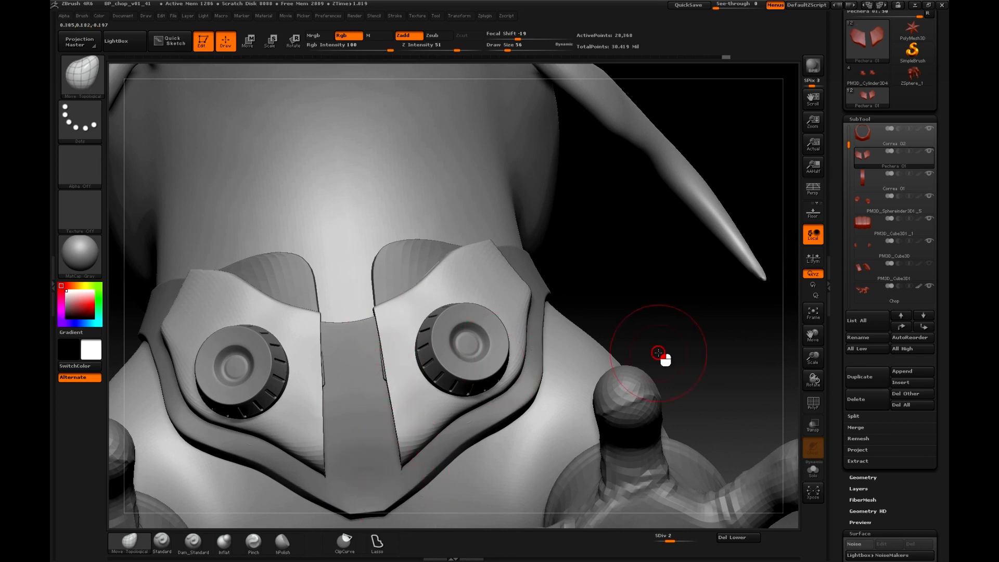
Reshape the plate edges beside and under the right knob with Move Topological
{"action": "left_click_drag", "start_coordinate": [658, 352], "coordinate": [624, 175]}
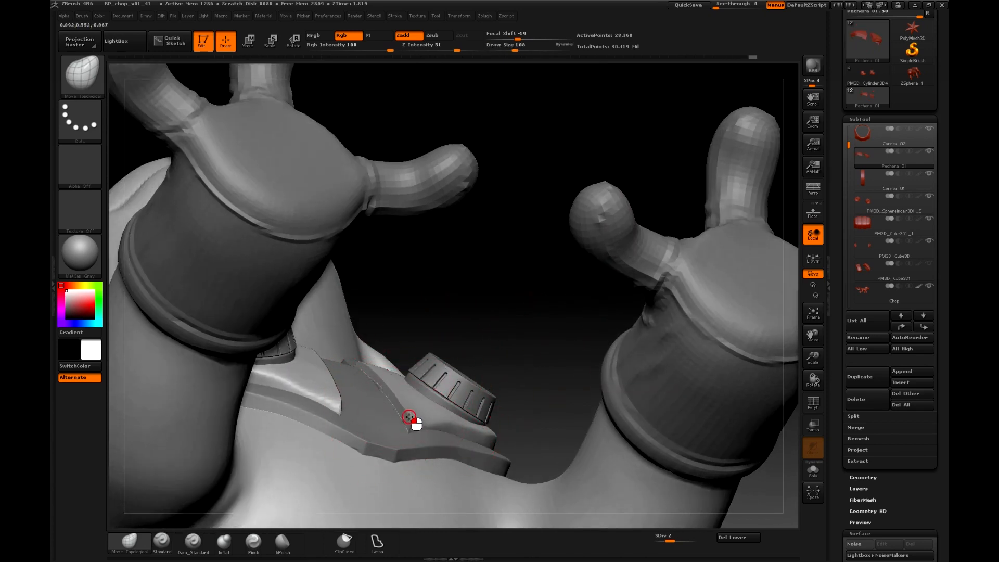
{"action": "left_click_drag", "start_coordinate": [411, 418], "coordinate": [474, 350]}
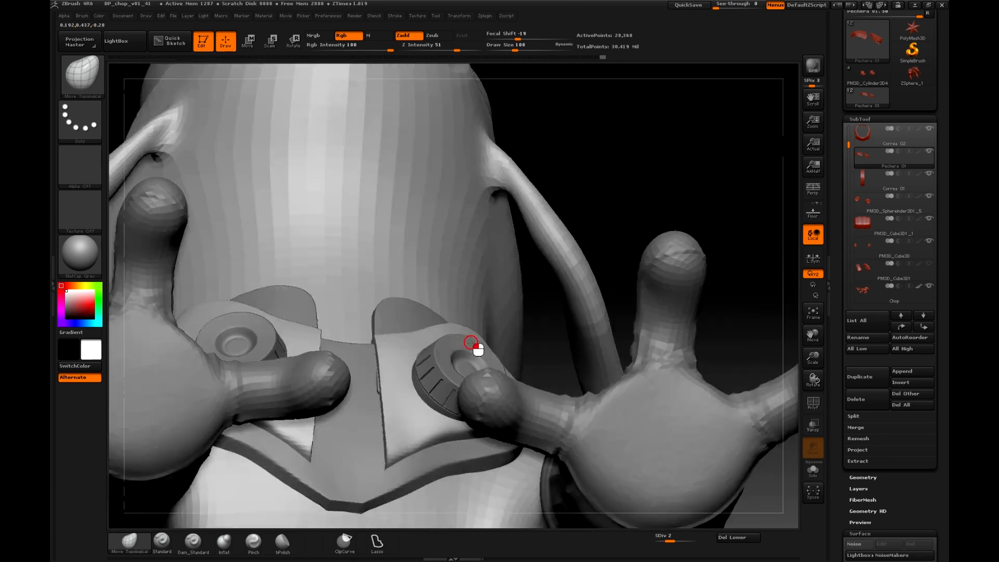
{"action": "left_click_drag", "start_coordinate": [471, 343], "coordinate": [532, 340]}
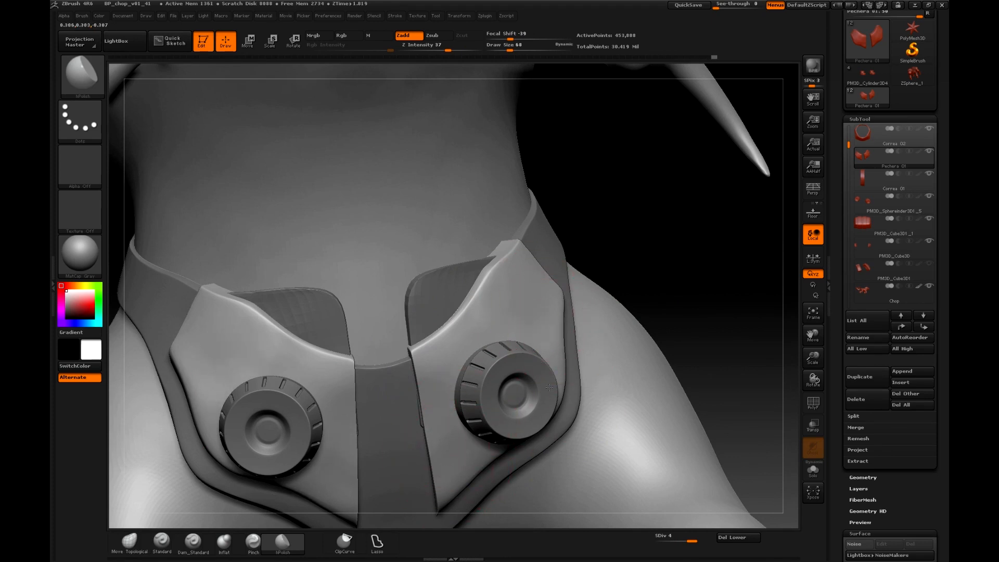
{"action": "mouse_move", "coordinate": [670, 378]}
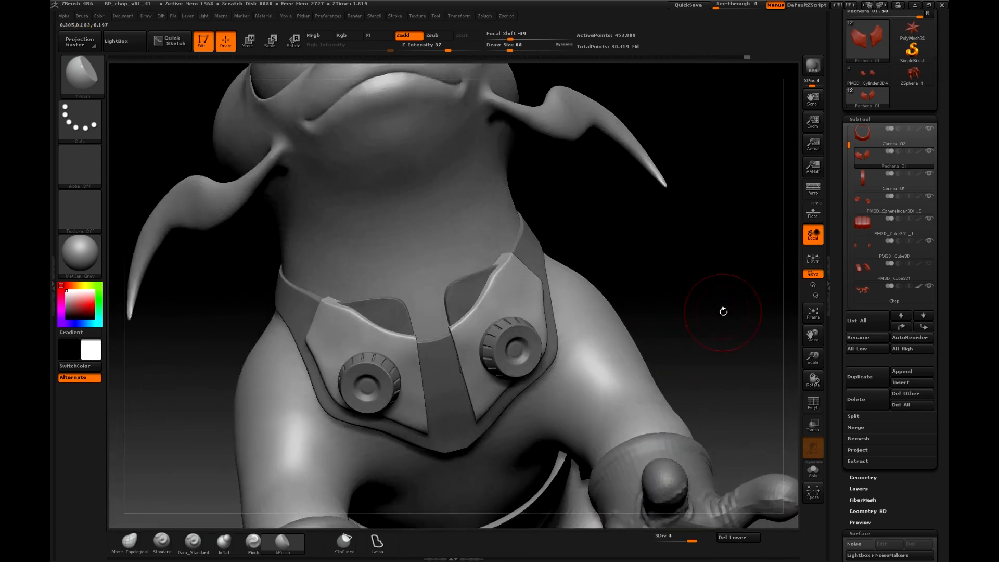
{"action": "left_click_drag", "start_coordinate": [723, 312], "coordinate": [730, 332]}
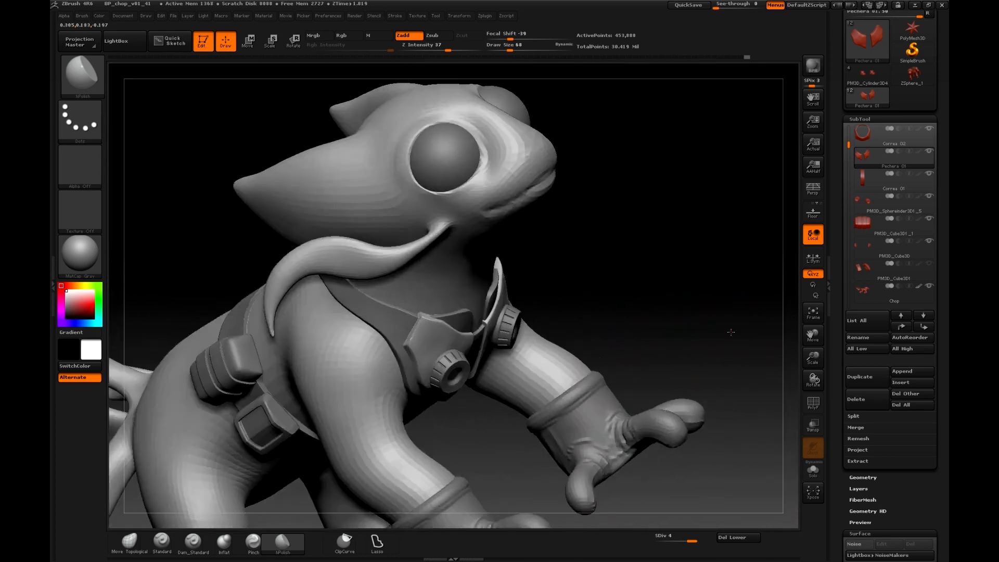
{"action": "left_click_drag", "start_coordinate": [730, 332], "coordinate": [709, 369]}
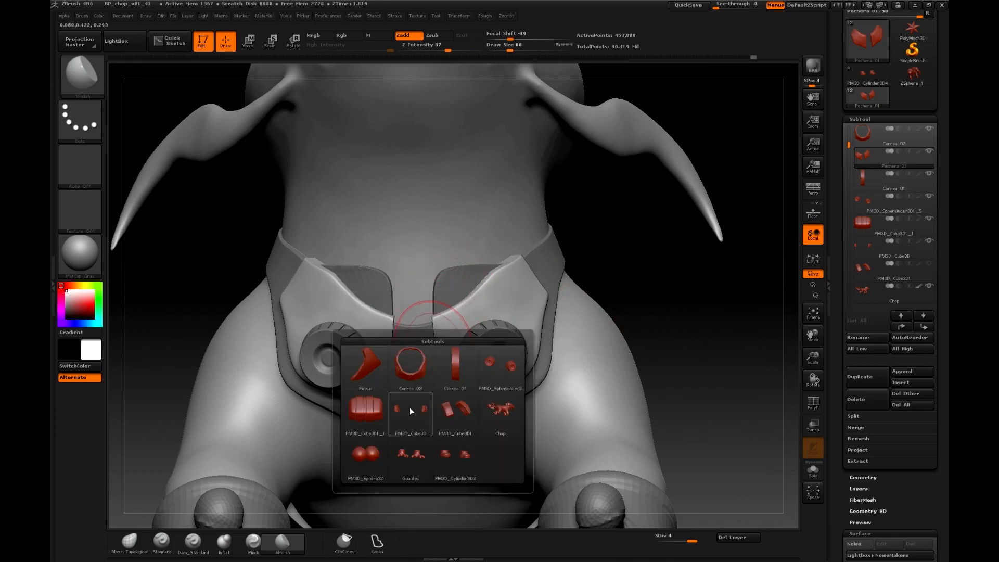
{"action": "left_click", "coordinate": [365, 363]}
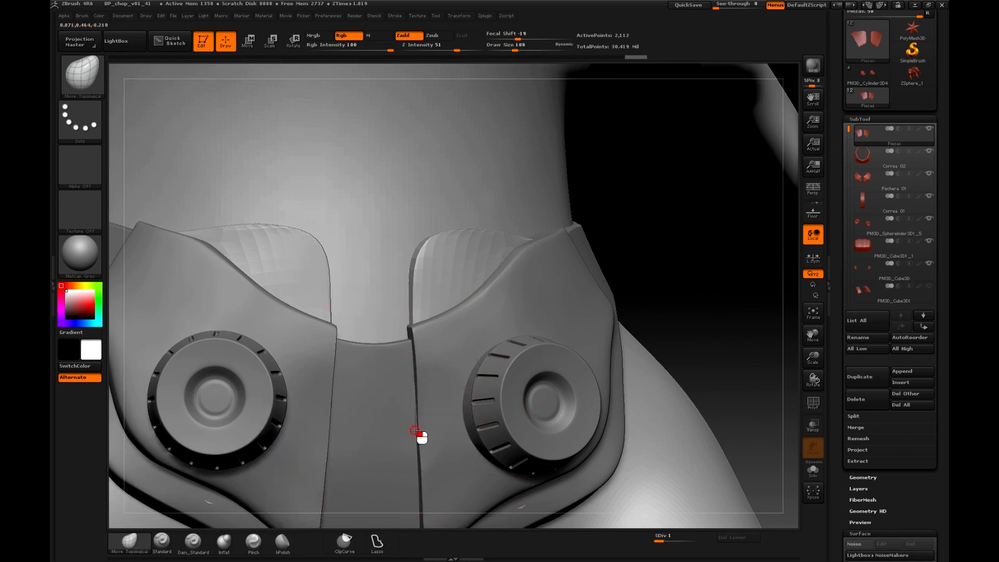
{"action": "left_click_drag", "start_coordinate": [420, 437], "coordinate": [618, 252]}
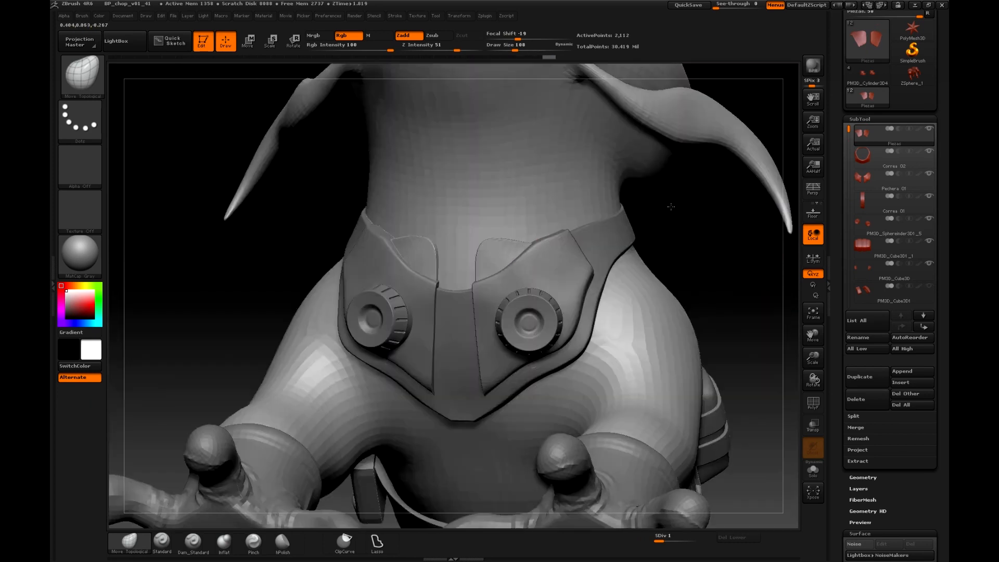
{"action": "left_click_drag", "start_coordinate": [668, 207], "coordinate": [694, 309]}
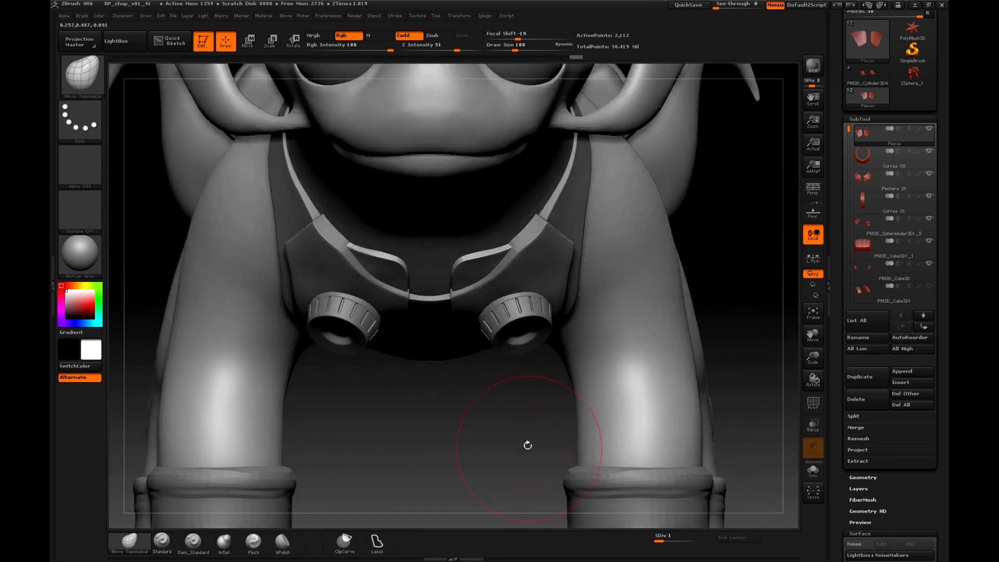
{"action": "left_click_drag", "start_coordinate": [527, 444], "coordinate": [686, 400]}
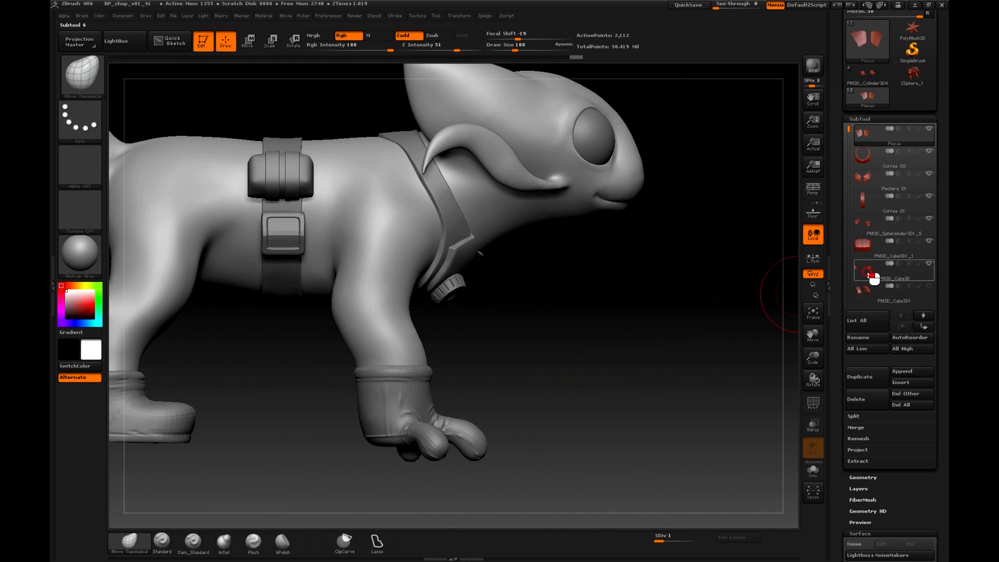
Select the PM3D_Cube3D1 subtool and rename it 'Cremallera'
{"action": "left_click", "coordinate": [889, 270]}
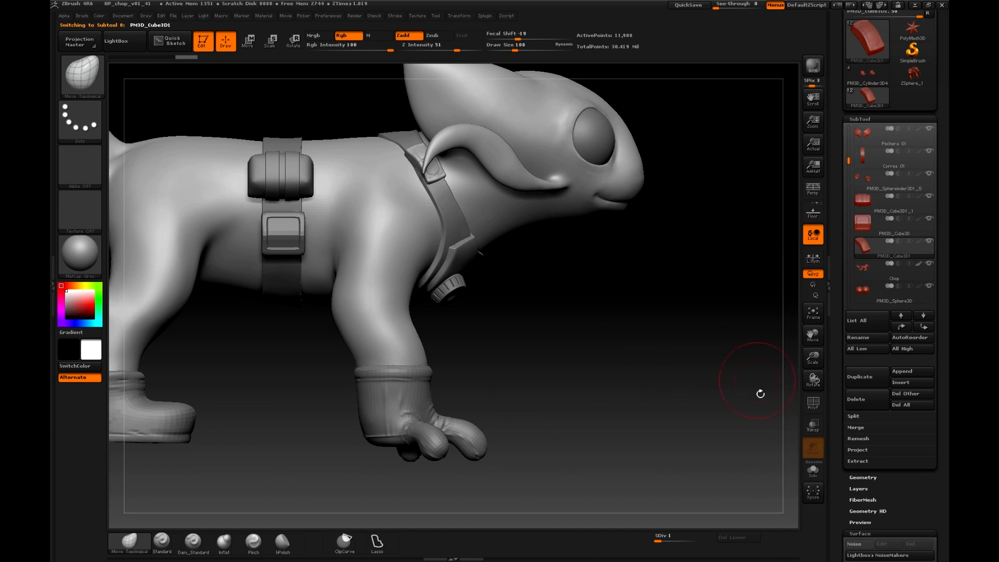
{"action": "mouse_move", "coordinate": [866, 377]}
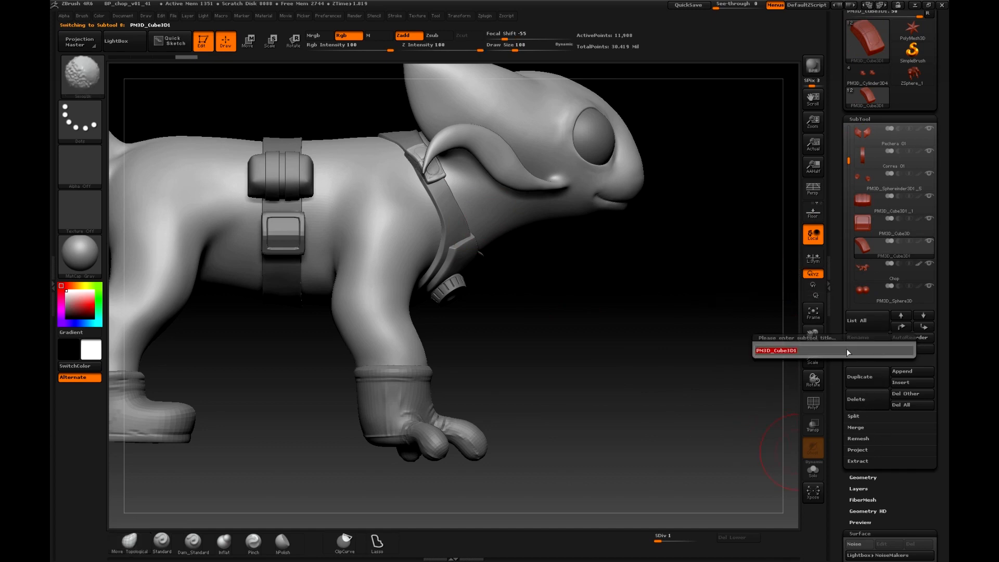
{"action": "type", "text": "Cremallera"}
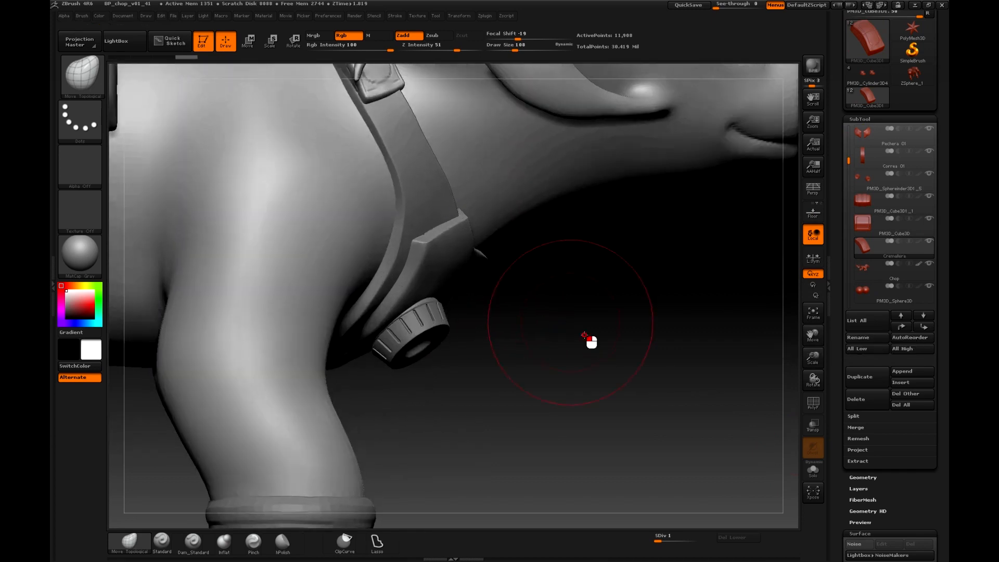
{"action": "left_click_drag", "start_coordinate": [589, 340], "coordinate": [468, 258]}
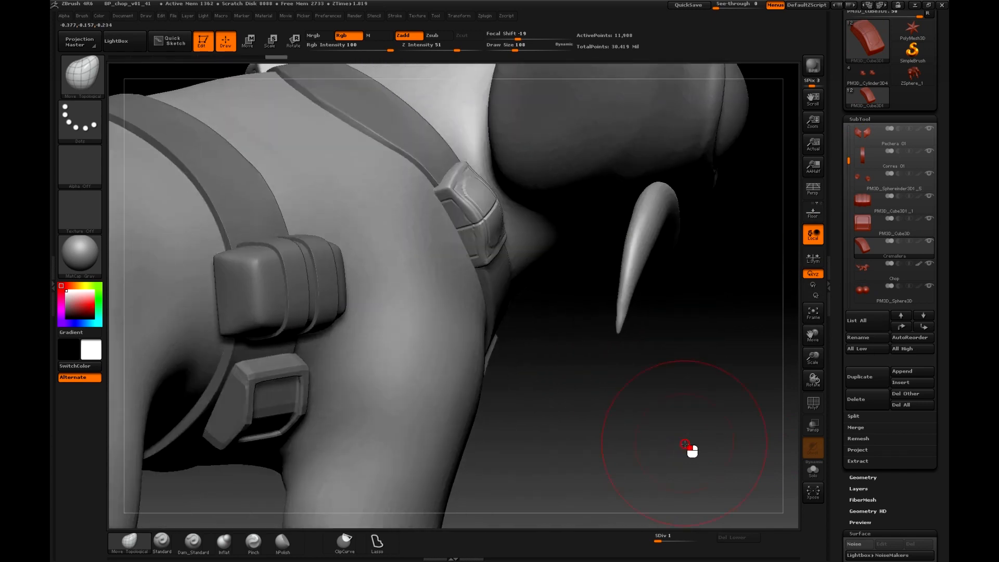
{"action": "left_click_drag", "start_coordinate": [687, 447], "coordinate": [625, 360]}
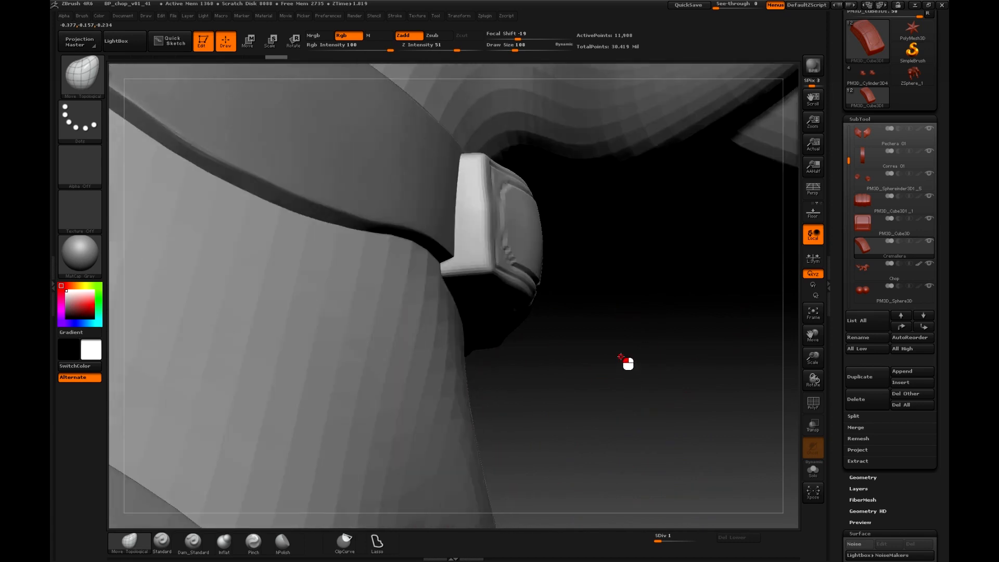
{"action": "left_click_drag", "start_coordinate": [626, 363], "coordinate": [438, 248]}
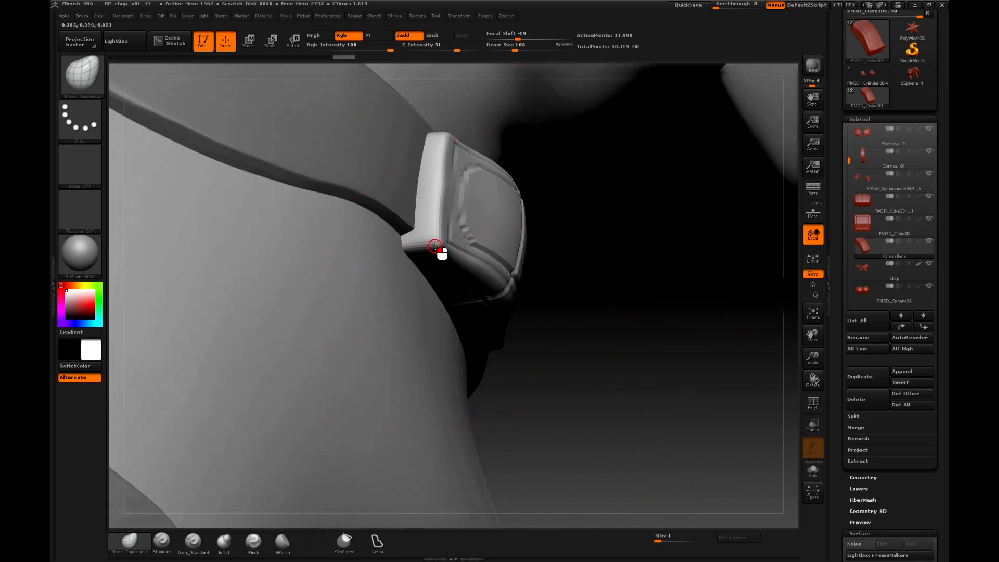
{"action": "left_click_drag", "start_coordinate": [437, 247], "coordinate": [516, 261]}
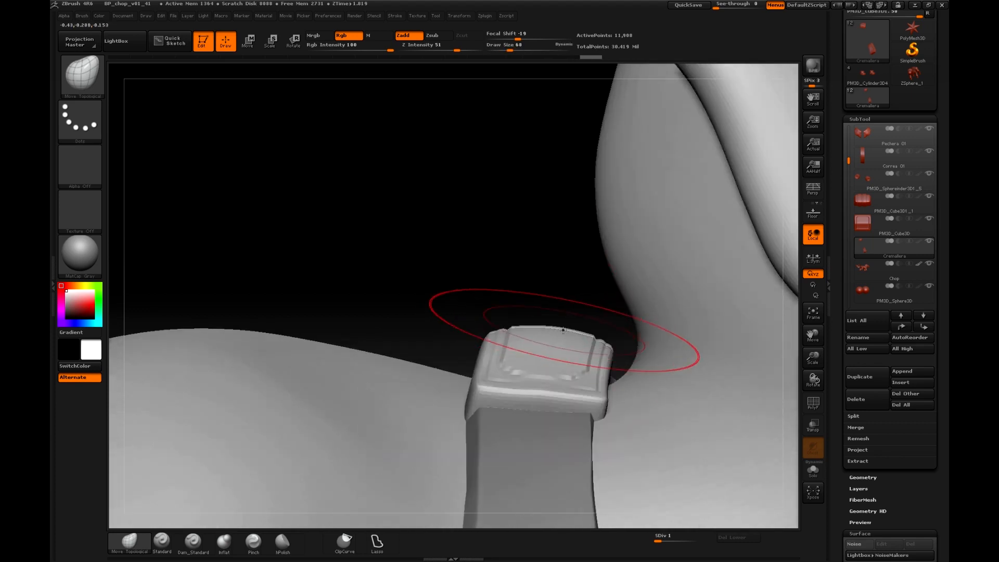
{"action": "left_click_drag", "start_coordinate": [560, 329], "coordinate": [549, 344]}
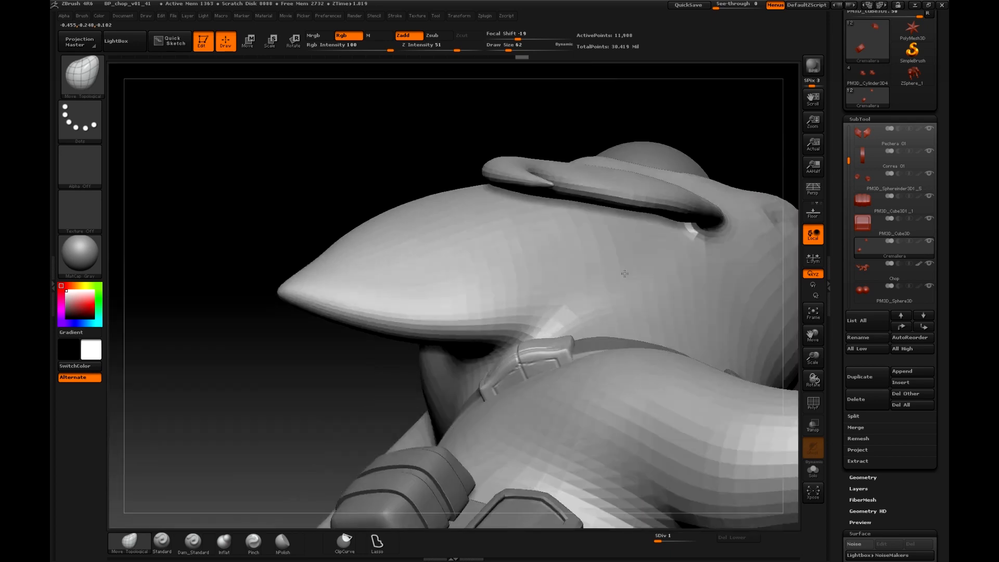
{"action": "left_click_drag", "start_coordinate": [624, 274], "coordinate": [554, 244]}
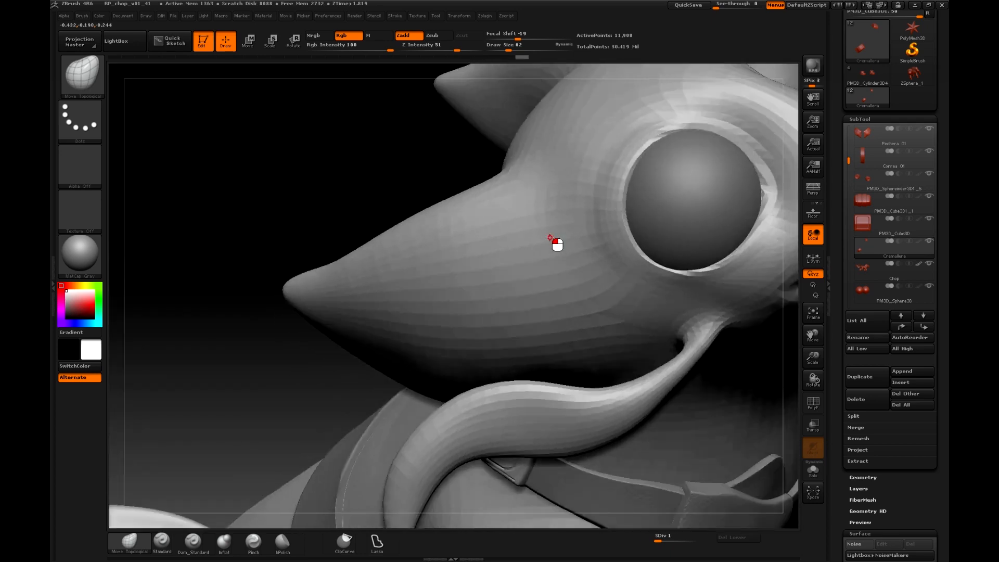
{"action": "left_click_drag", "start_coordinate": [554, 238], "coordinate": [645, 233]}
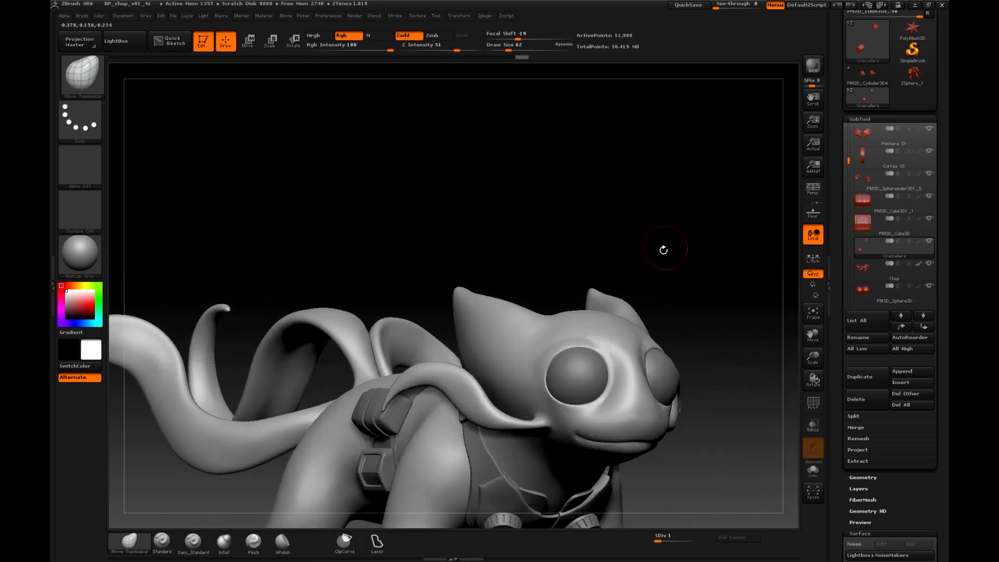
Apply All High to every subtool, then orbit the creature to inspect it from several angles
{"action": "left_click_drag", "start_coordinate": [662, 249], "coordinate": [660, 396]}
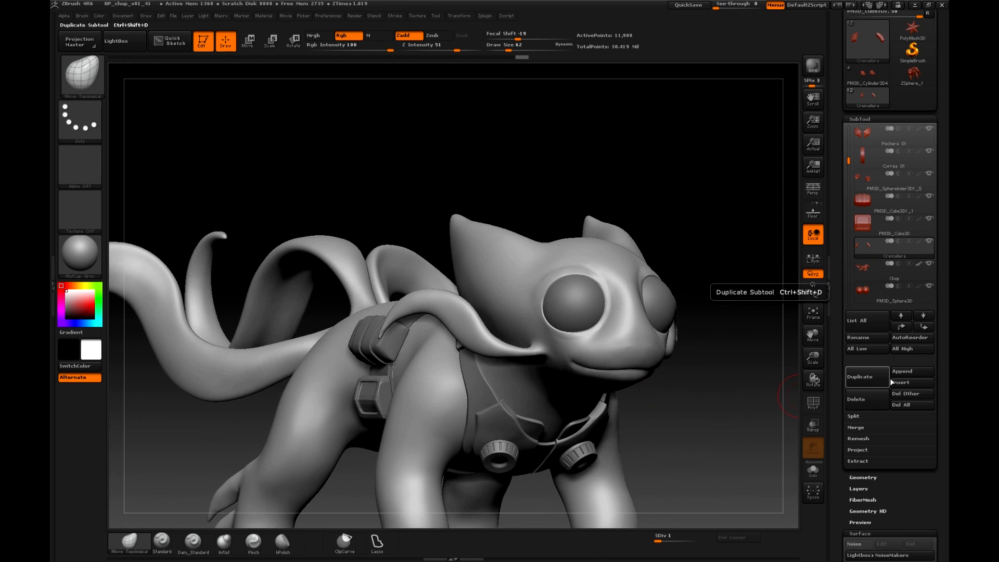
{"action": "left_click", "coordinate": [911, 348]}
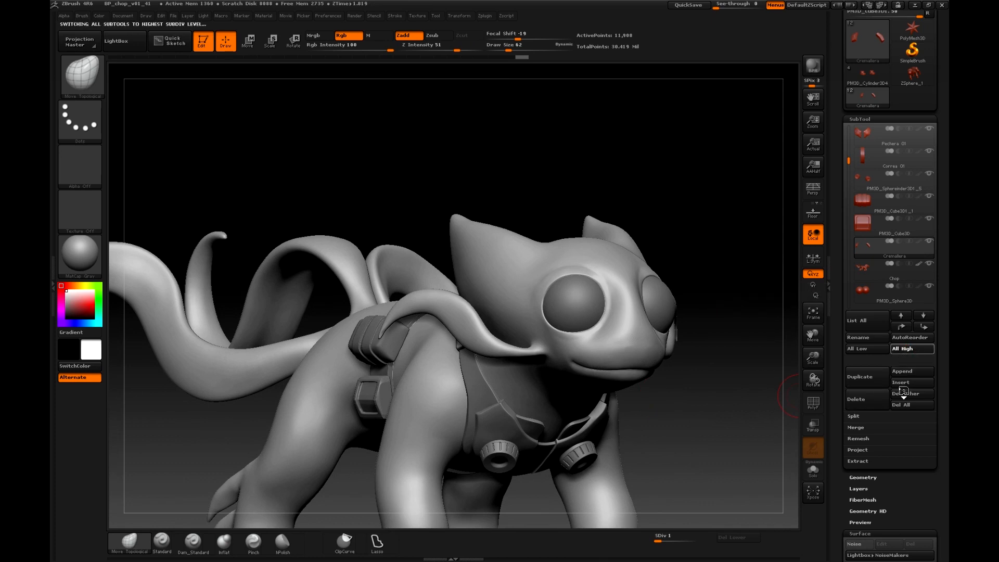
{"action": "left_click", "coordinate": [910, 349]}
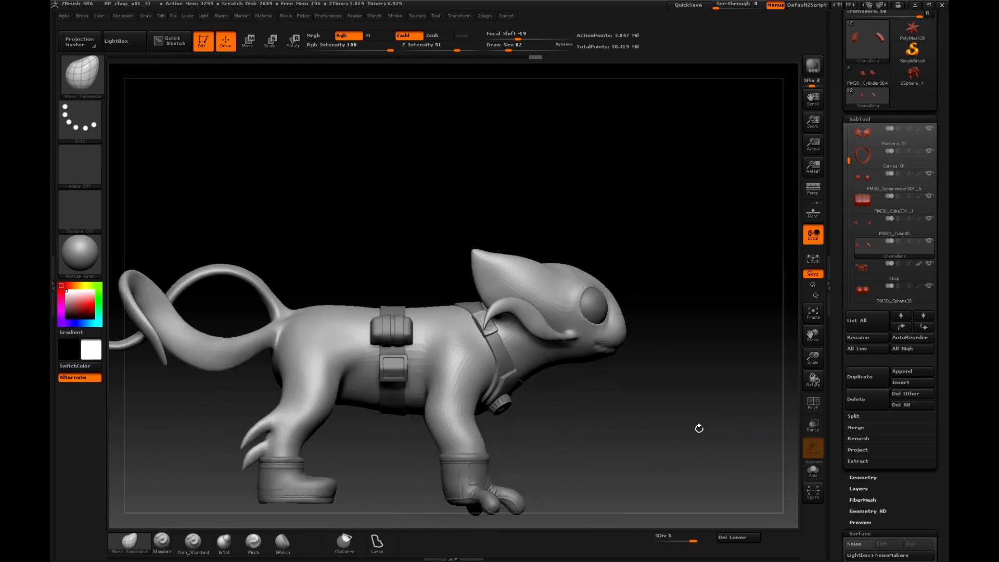
{"action": "left_click_drag", "start_coordinate": [698, 428], "coordinate": [676, 315]}
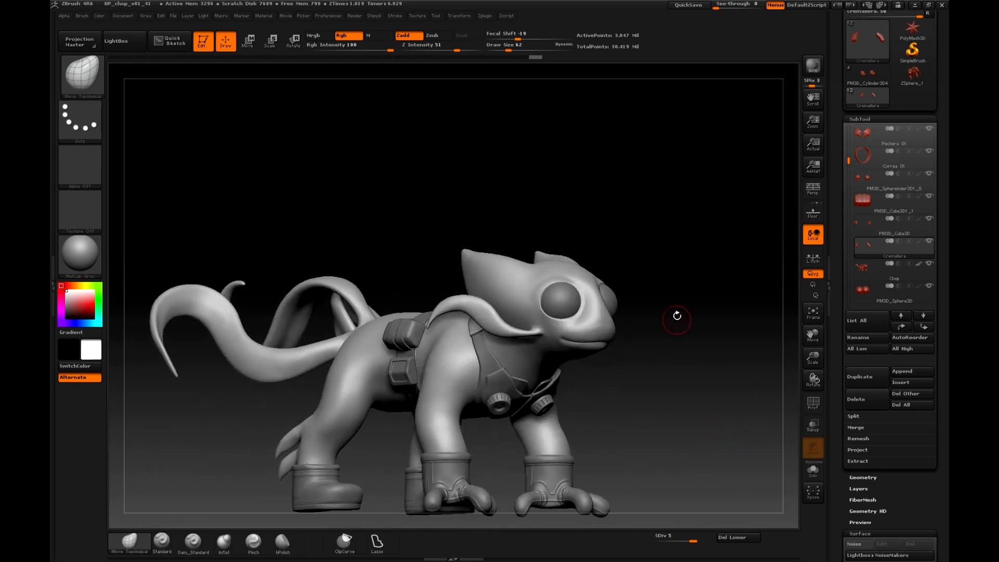
{"action": "left_click_drag", "start_coordinate": [676, 317], "coordinate": [682, 401]}
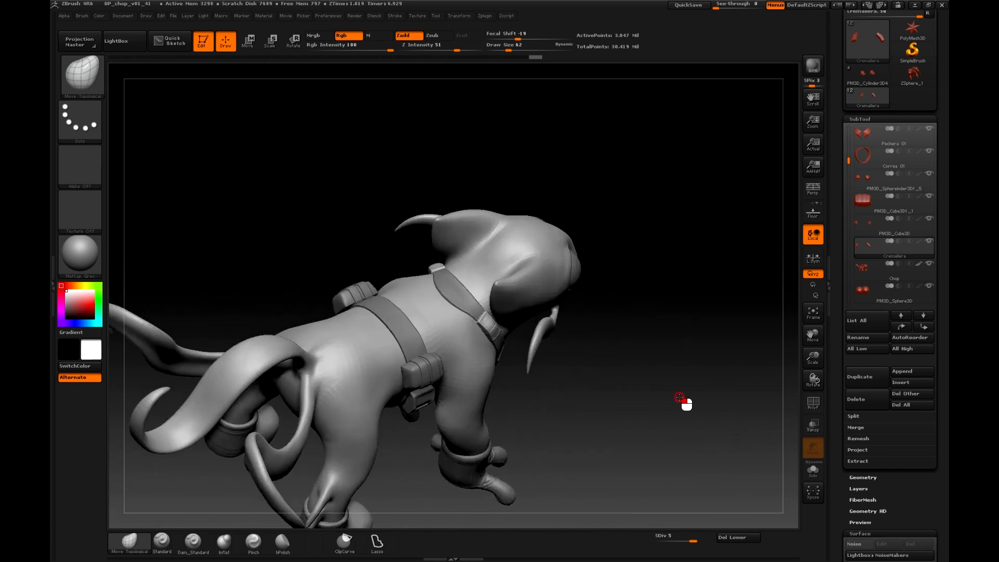
{"action": "left_click_drag", "start_coordinate": [683, 400], "coordinate": [361, 459]}
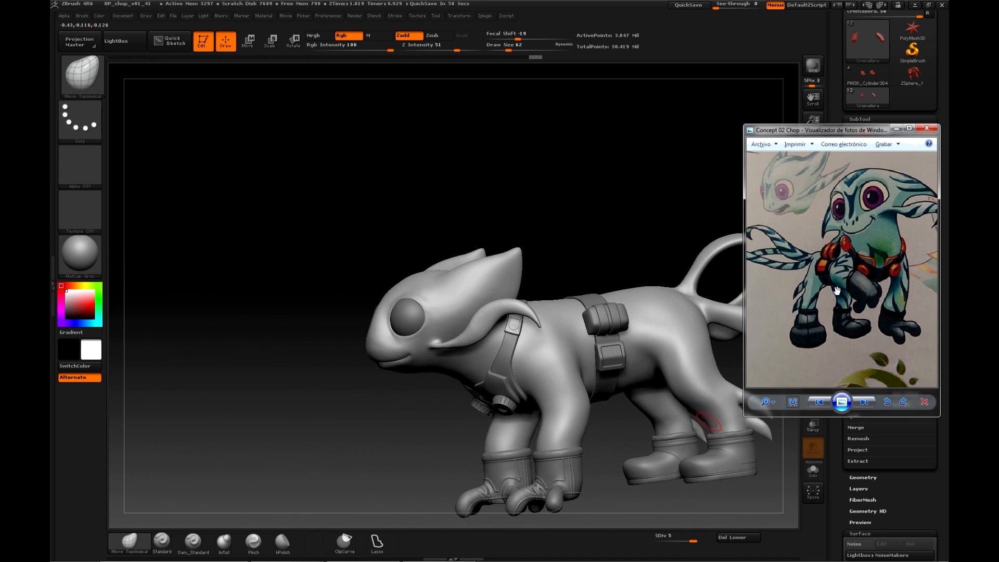
{"action": "mouse_move", "coordinate": [794, 292]}
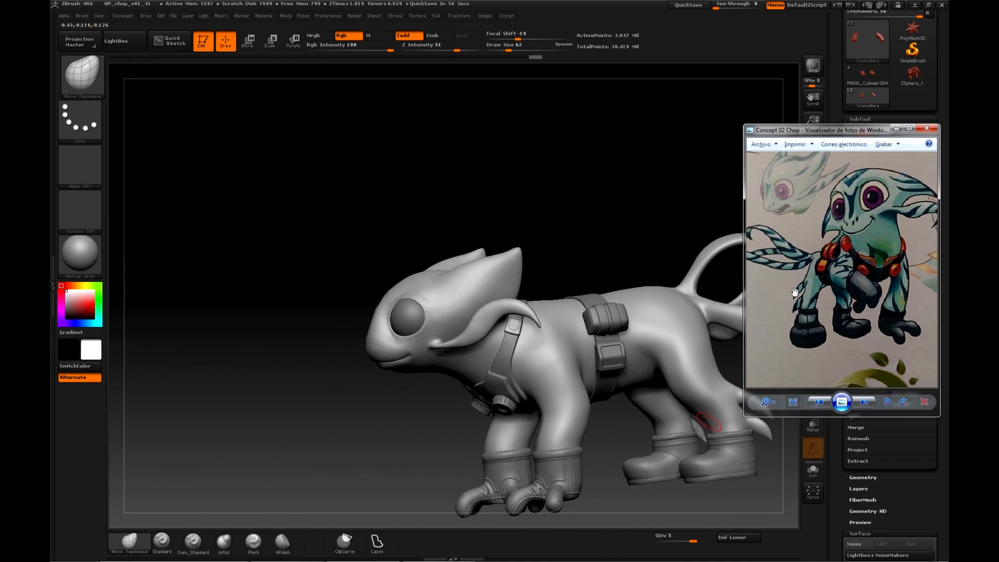
{"action": "mouse_move", "coordinate": [531, 416]}
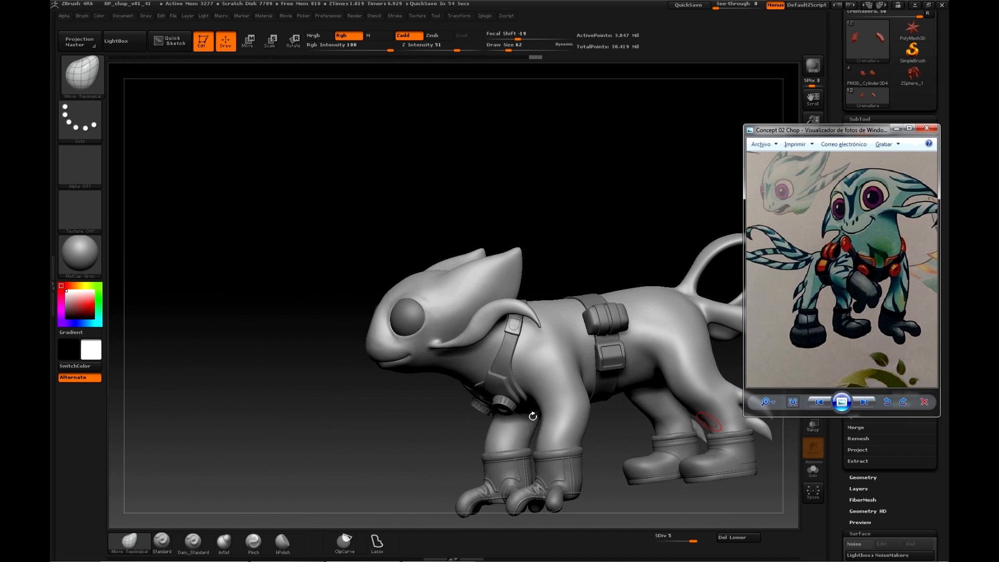
{"action": "left_click", "coordinate": [926, 130]}
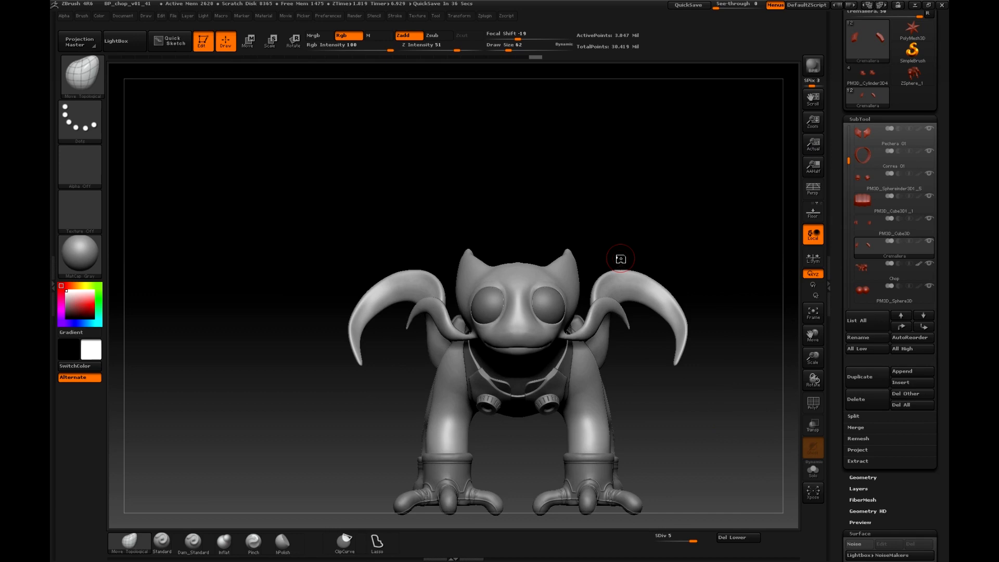
{"action": "mouse_move", "coordinate": [619, 261]}
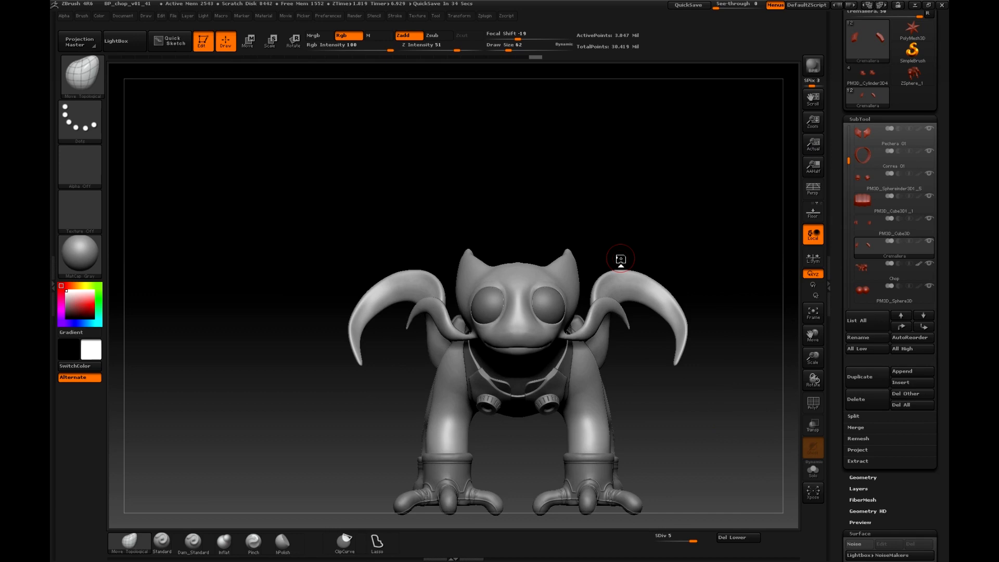